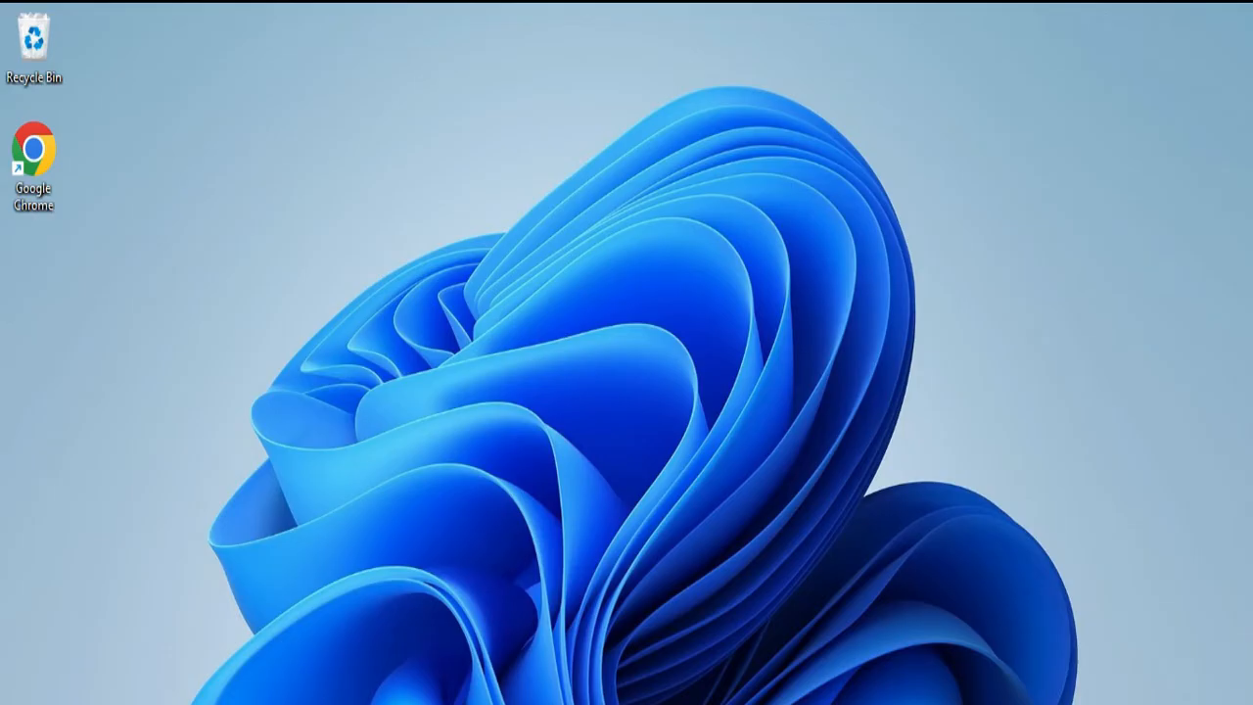
Search Chrome for 'oracle sql developer download' and open the SQL Developer Downloads result.
double_click(33, 147)
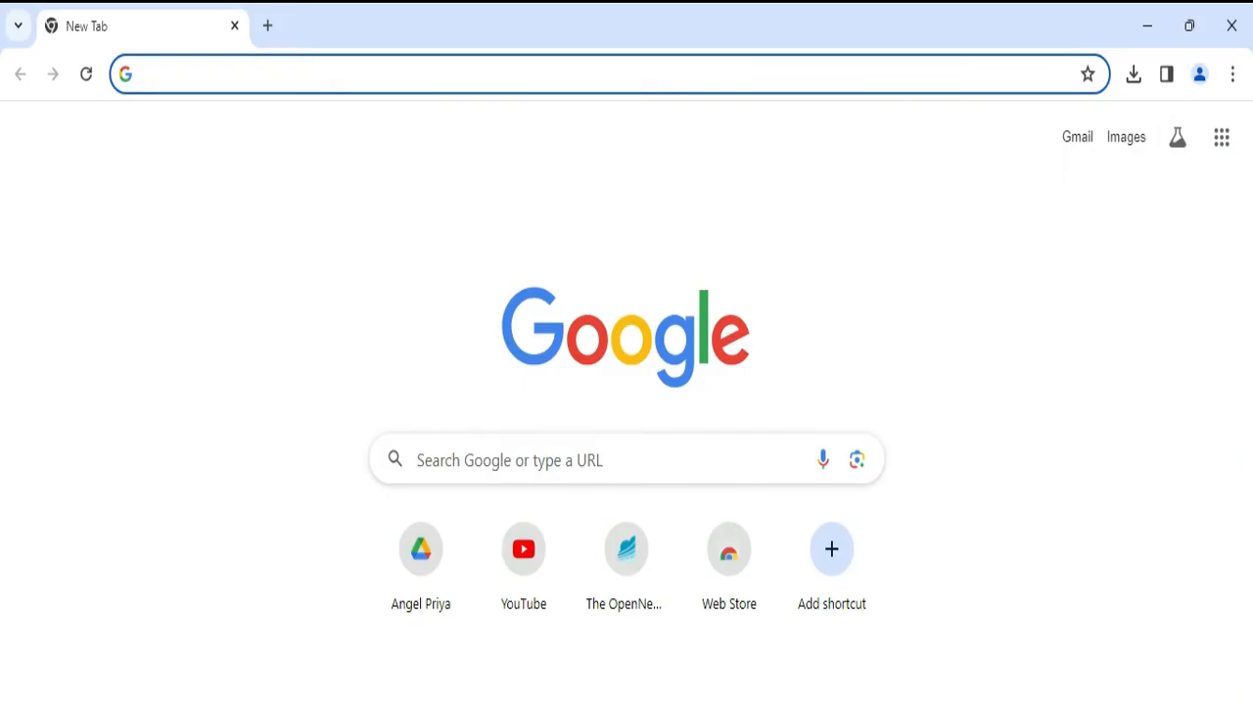
text(oracle sql developer download)
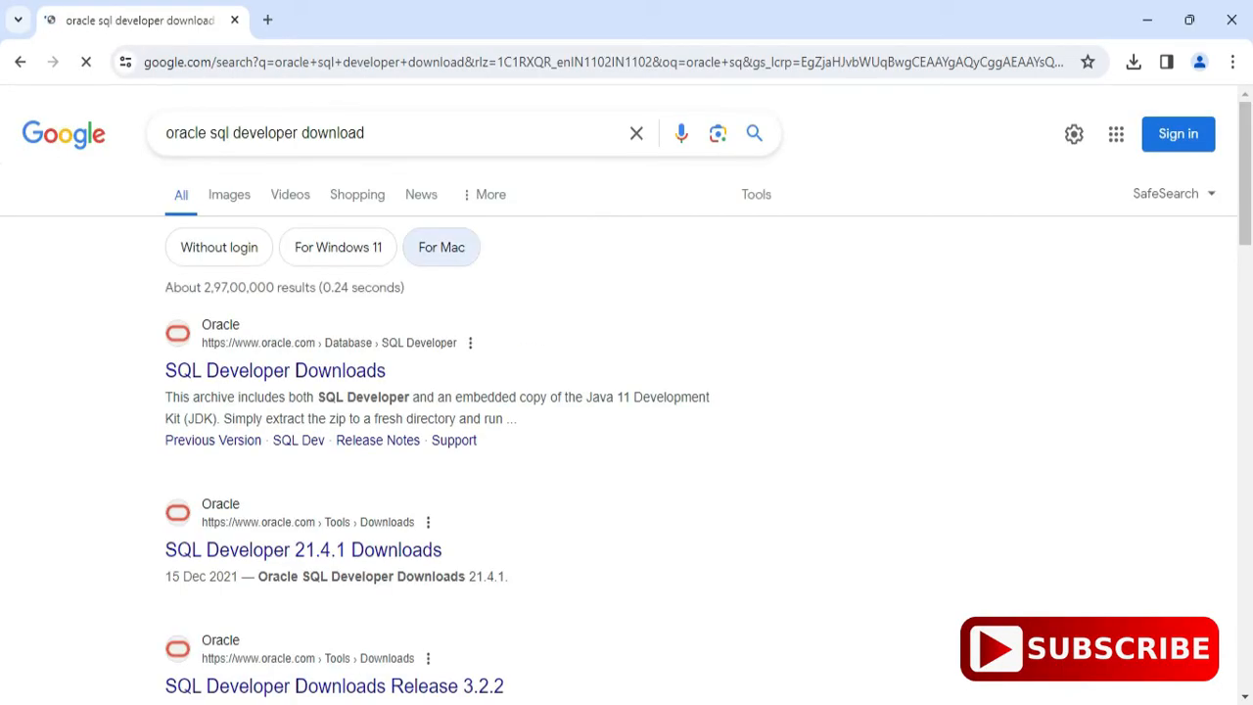
click(275, 370)
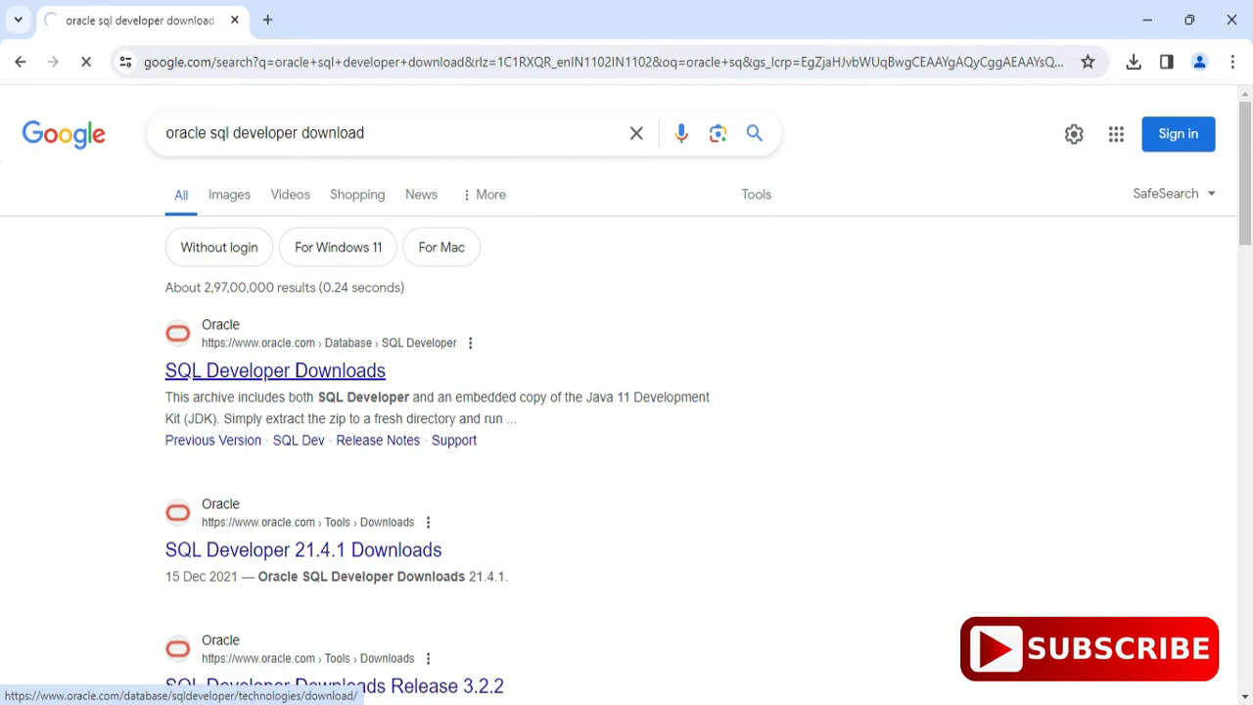
click(275, 370)
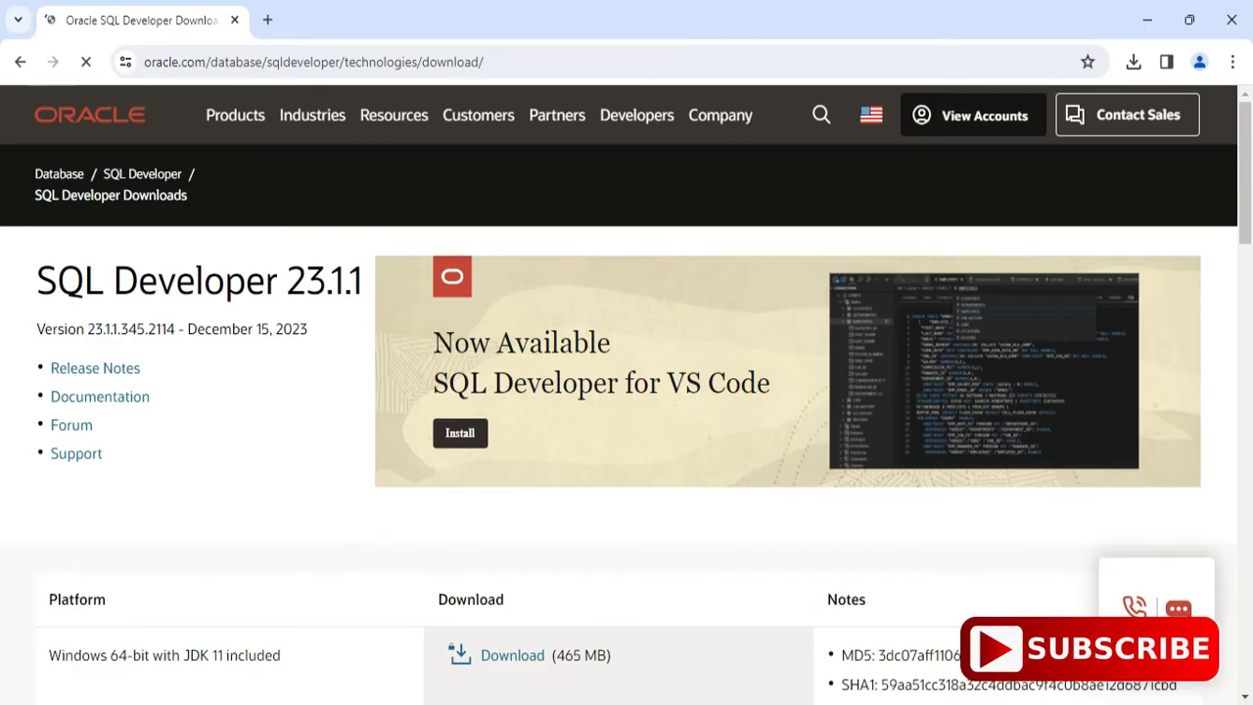
Choose the Windows 64-bit with JDK 11 package, accept the license, and request the zip download.
scroll(down, 3)
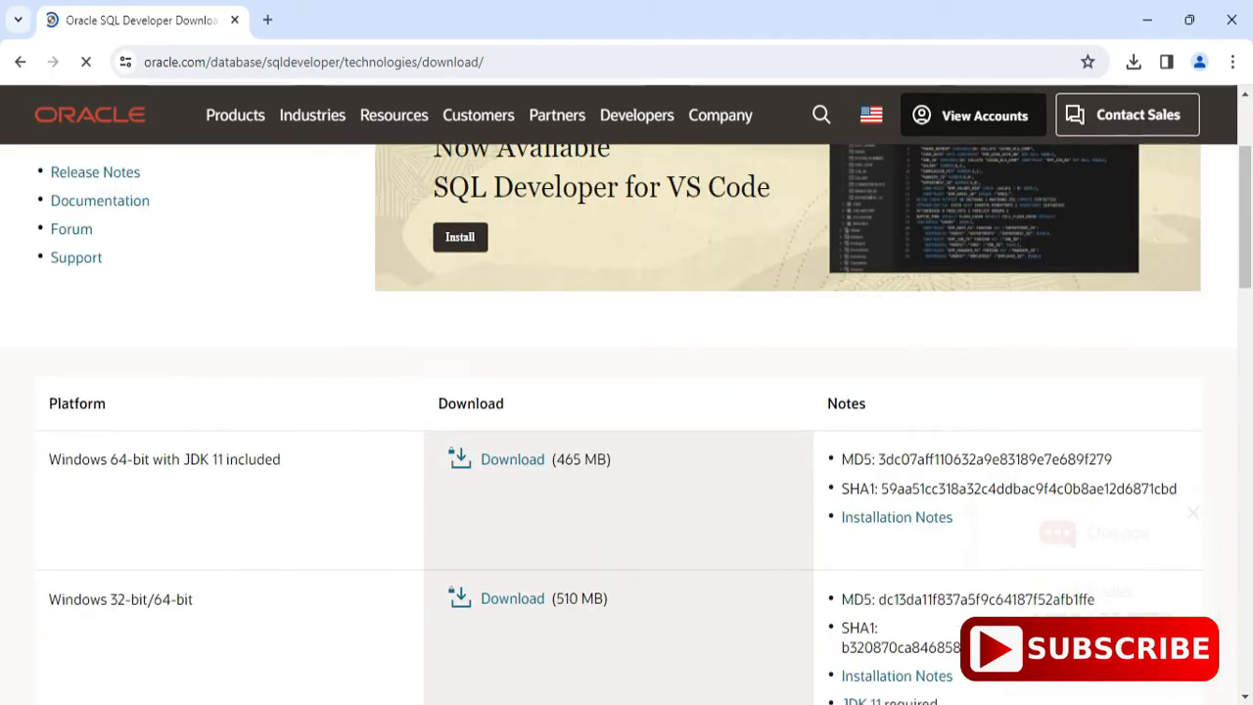
scroll(down, 3)
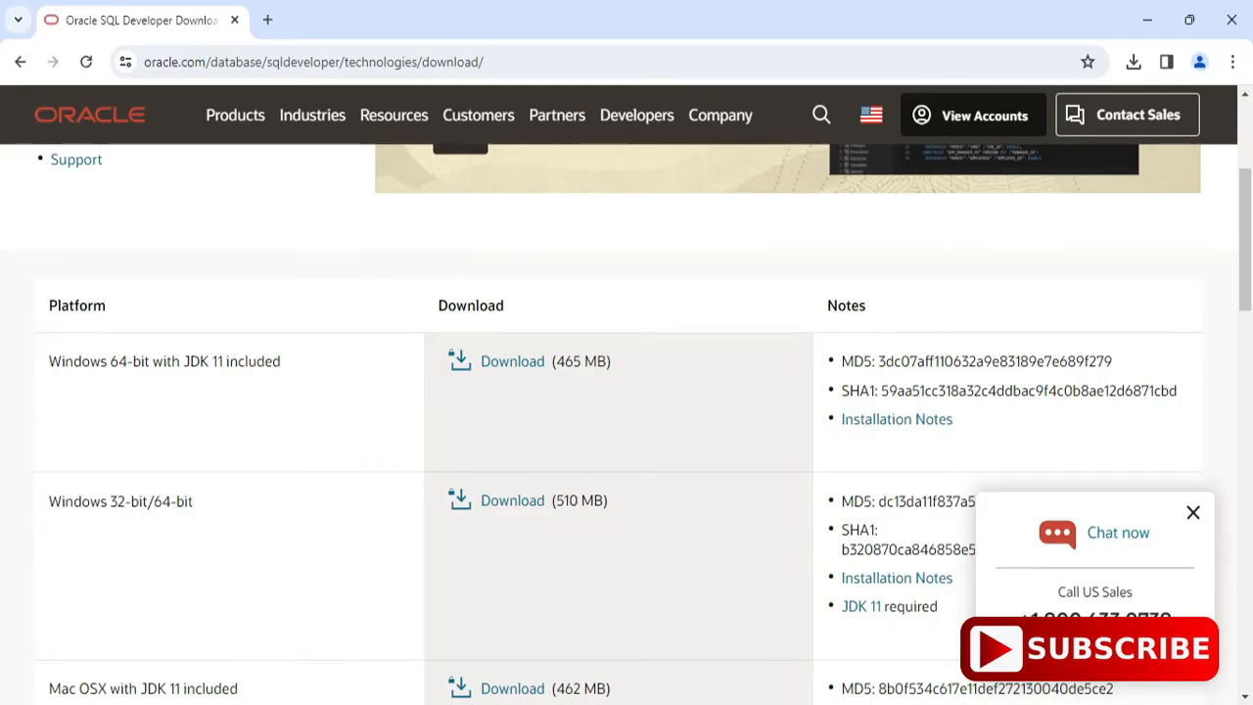
scroll(down, 3)
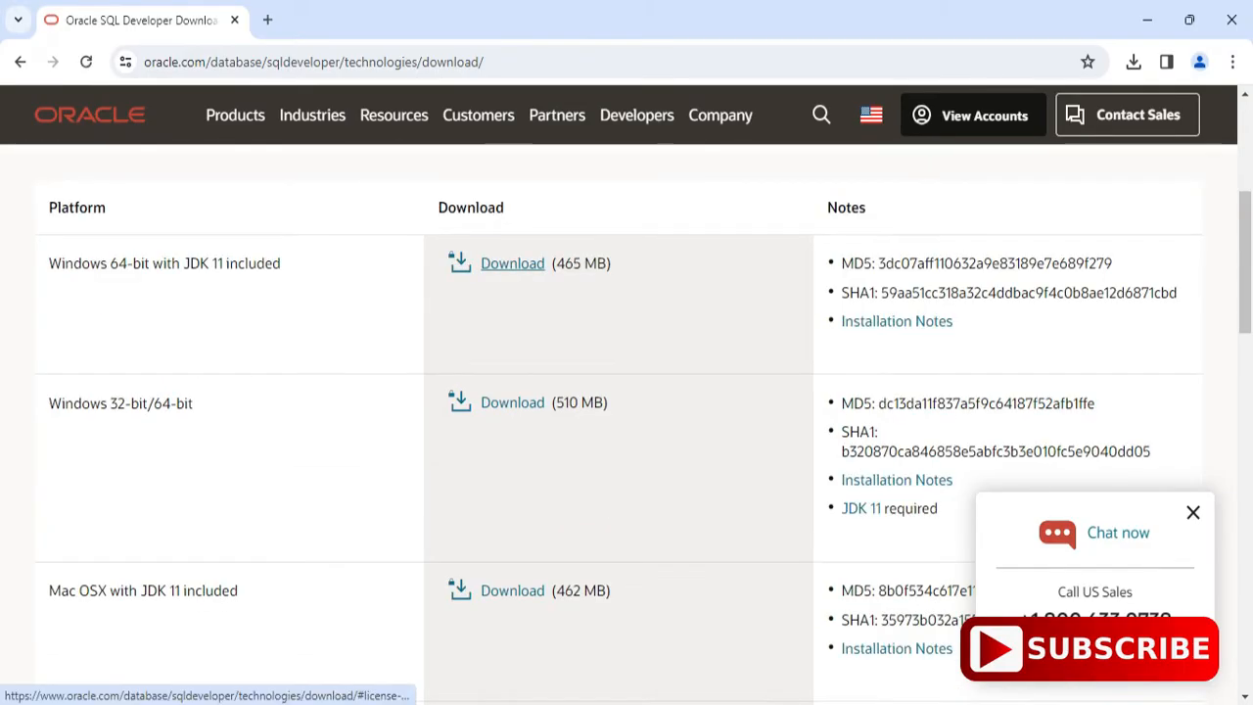
click(512, 262)
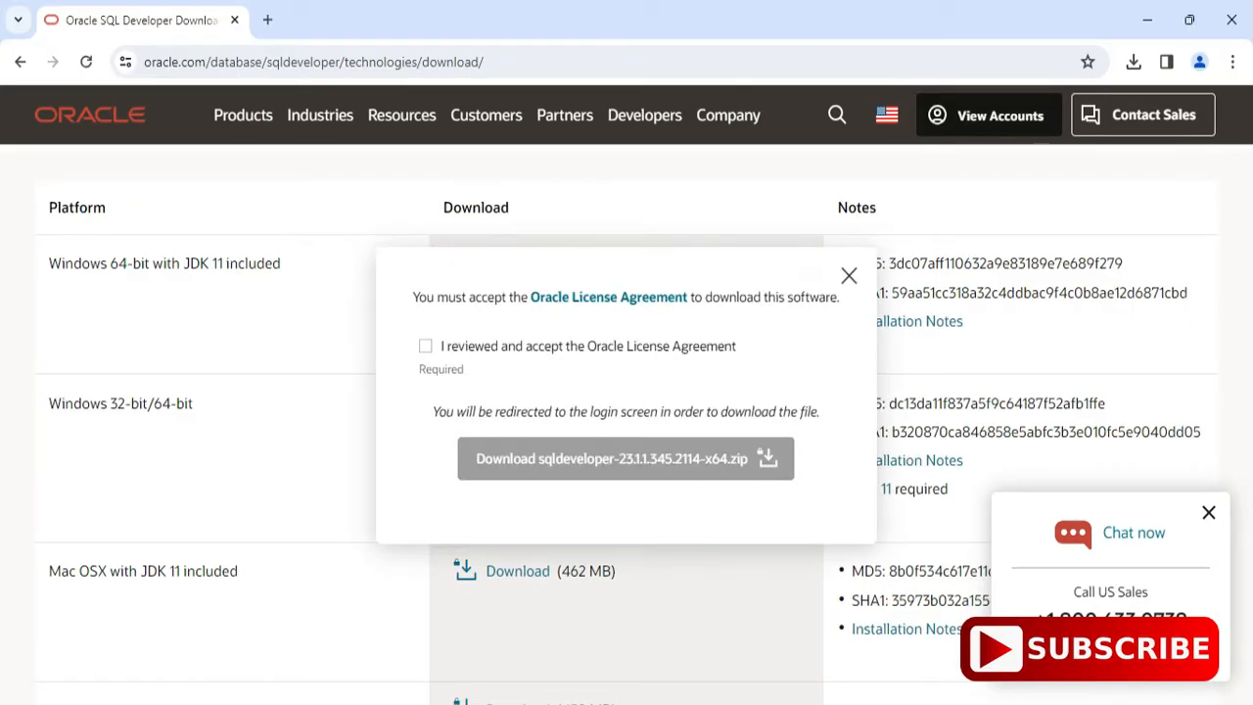
click(425, 345)
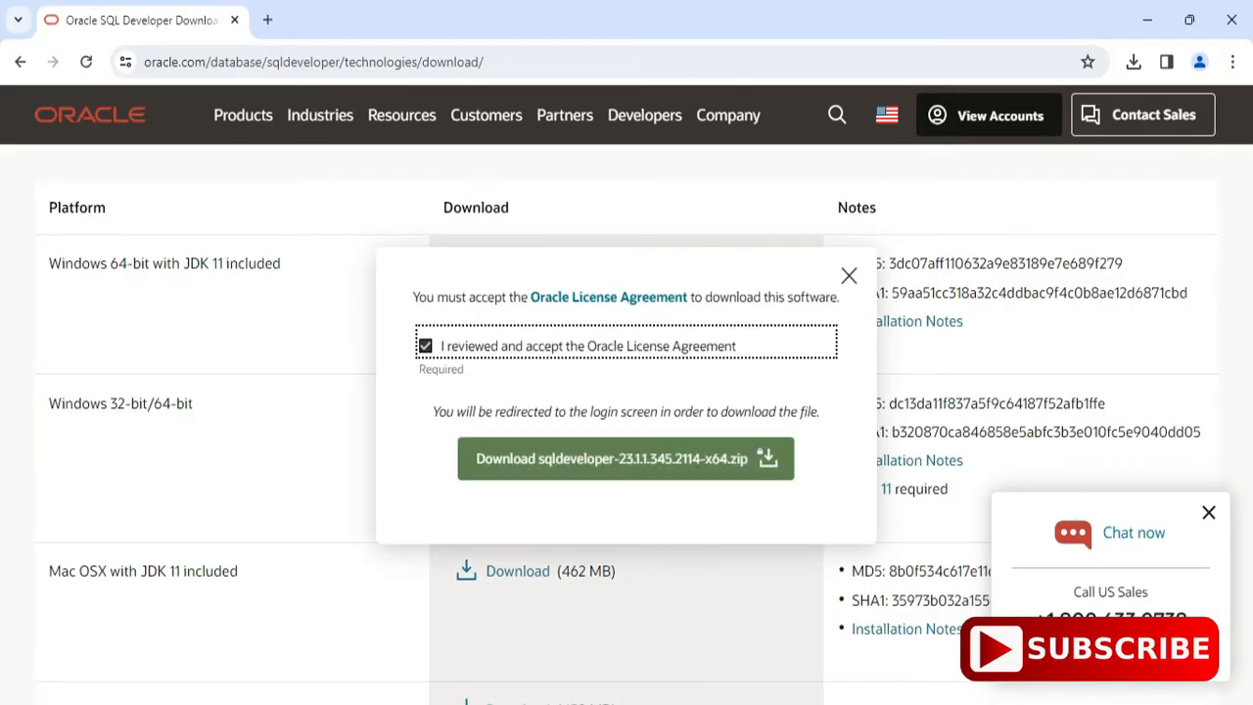
click(626, 458)
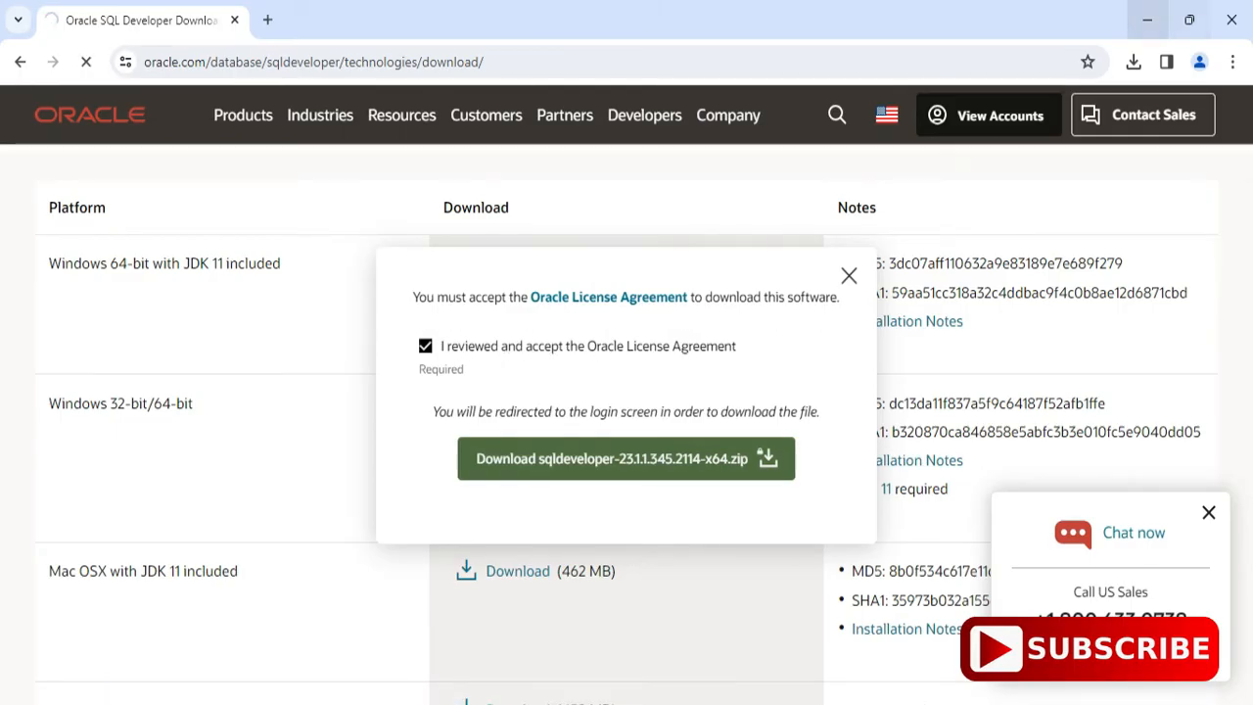
click(625, 458)
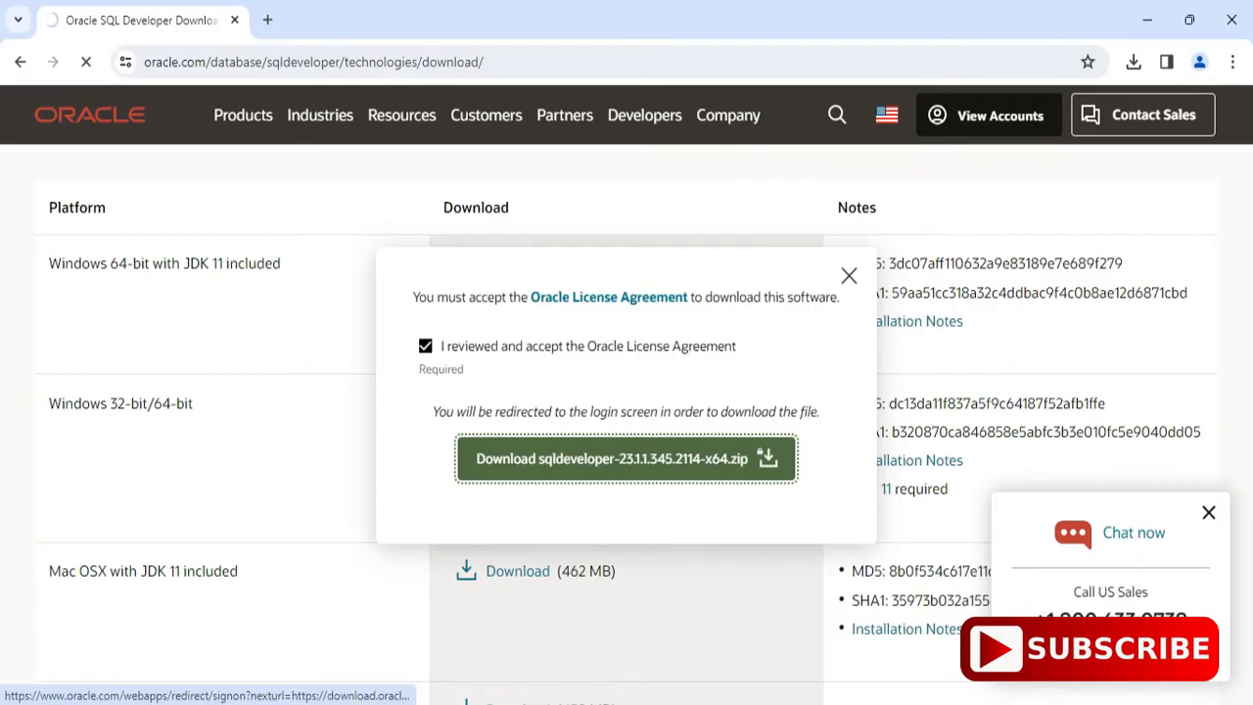
click(626, 458)
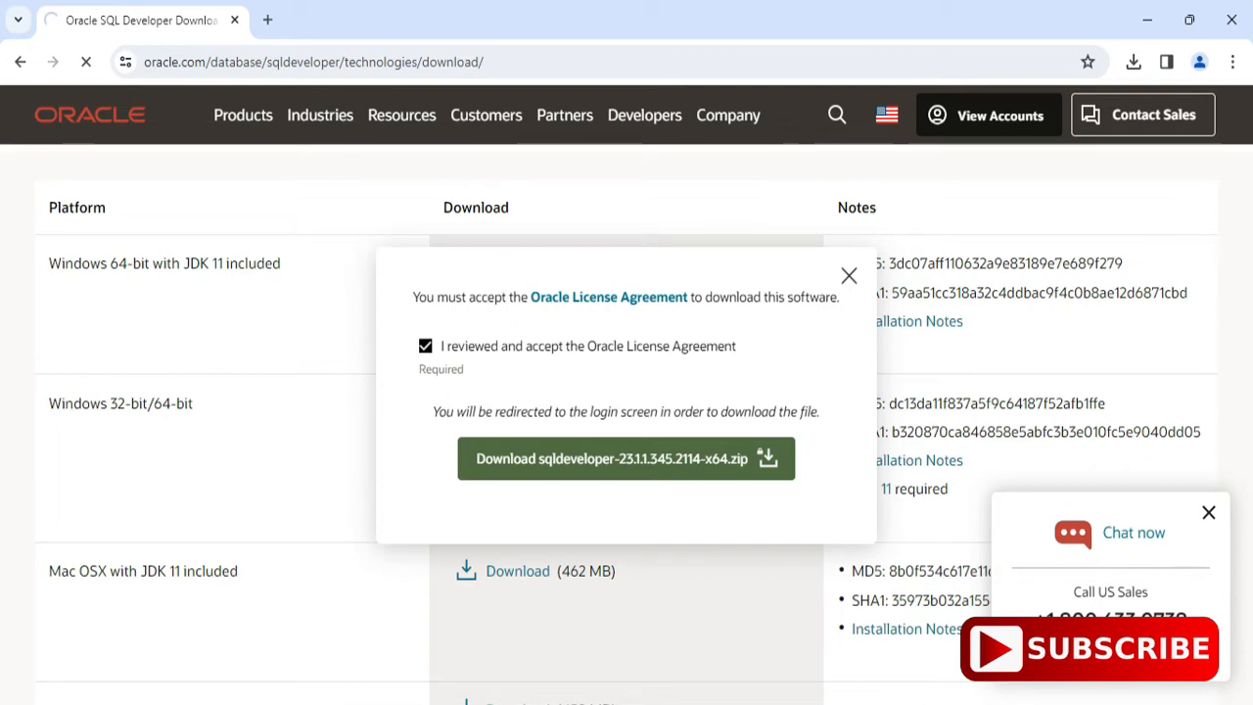
click(626, 458)
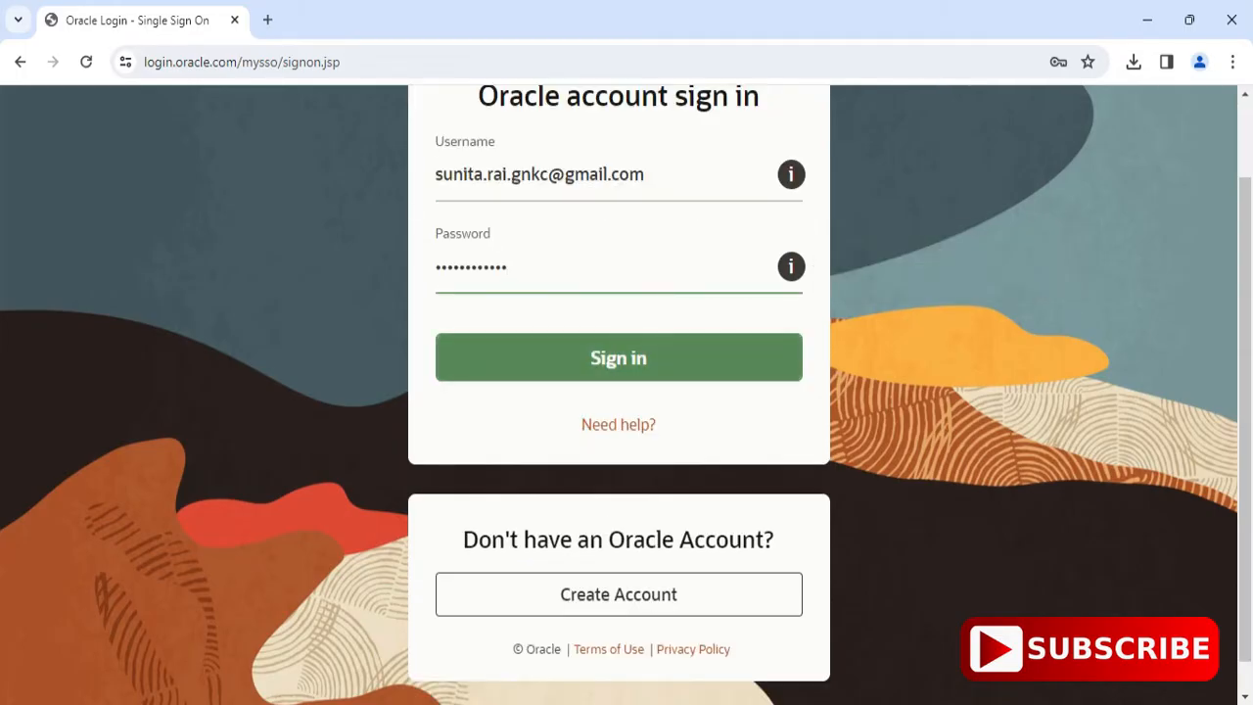
Sign in to the Oracle account to start the SQL Developer 23.1.1 download.
click(618, 357)
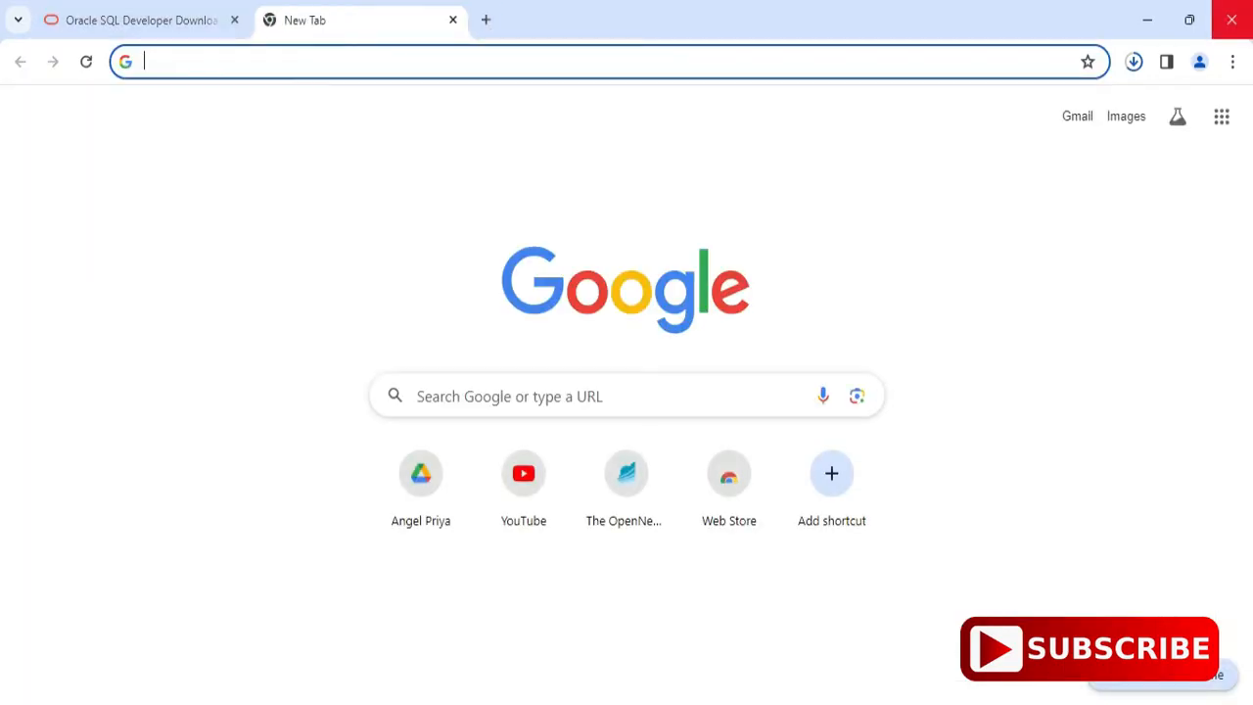
mouse_move(1134, 61)
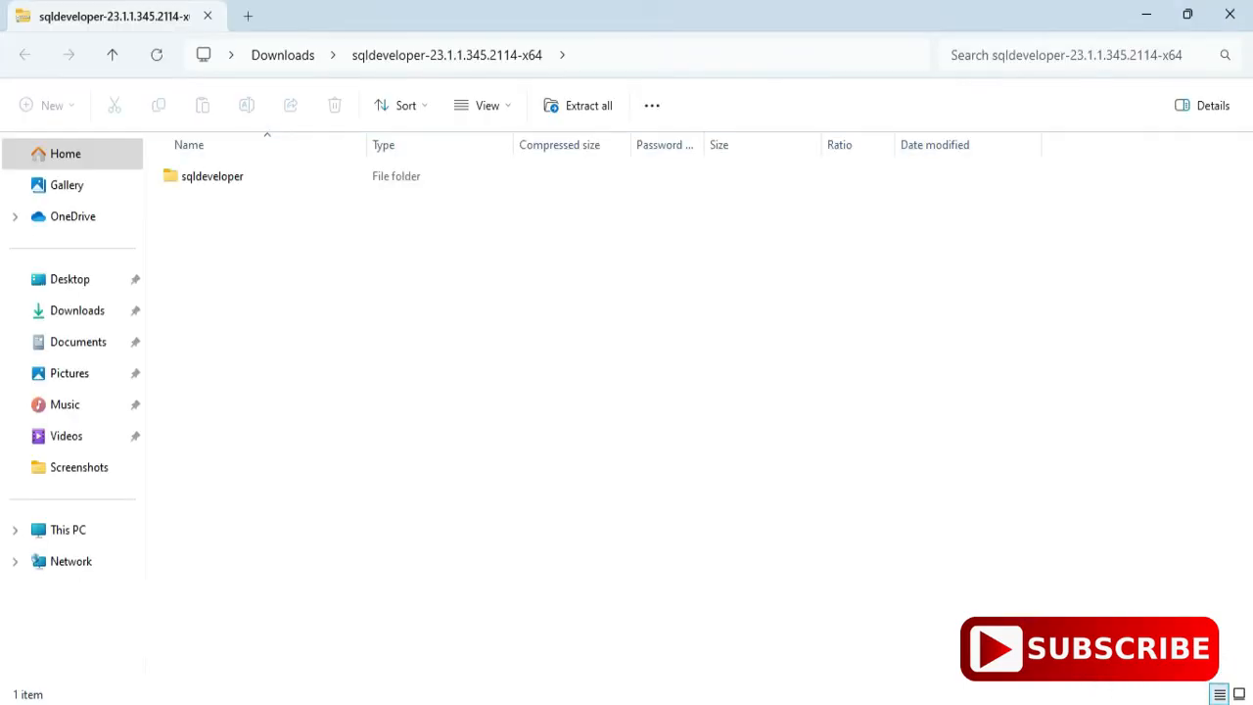
Extract all files from the SQL Developer zip, then run sqldeveloper.exe from the extracted folder.
click(578, 105)
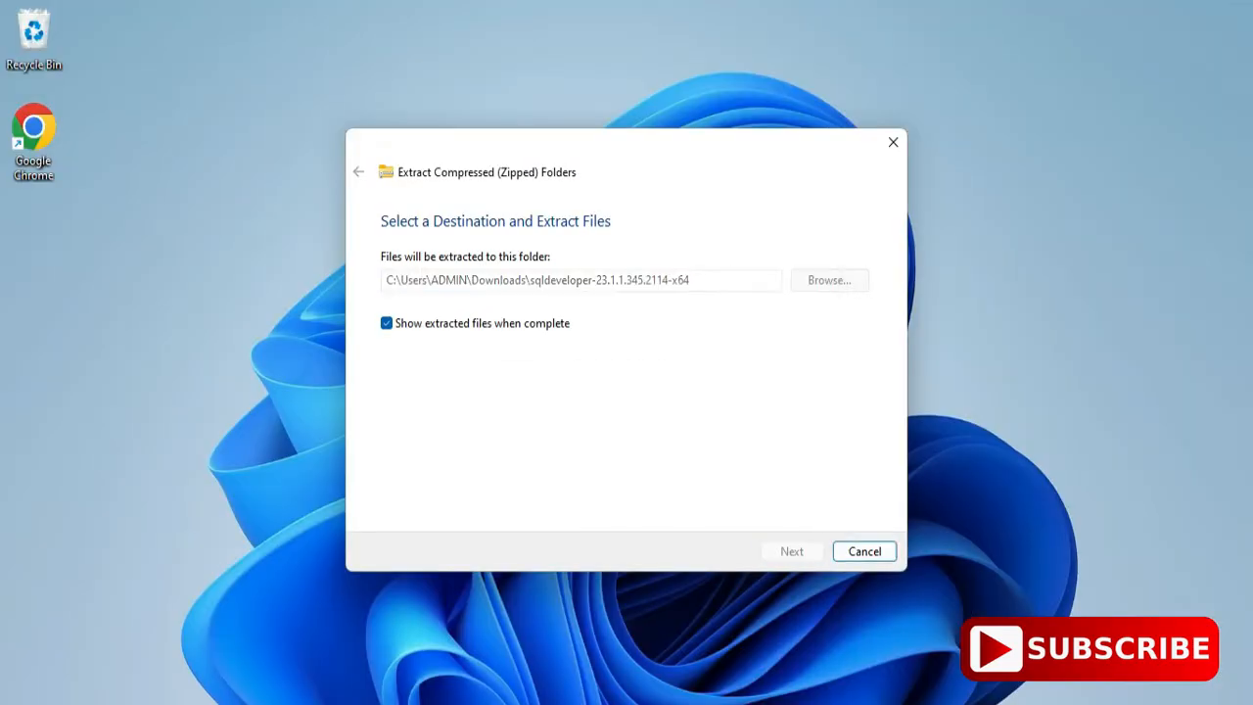
click(791, 551)
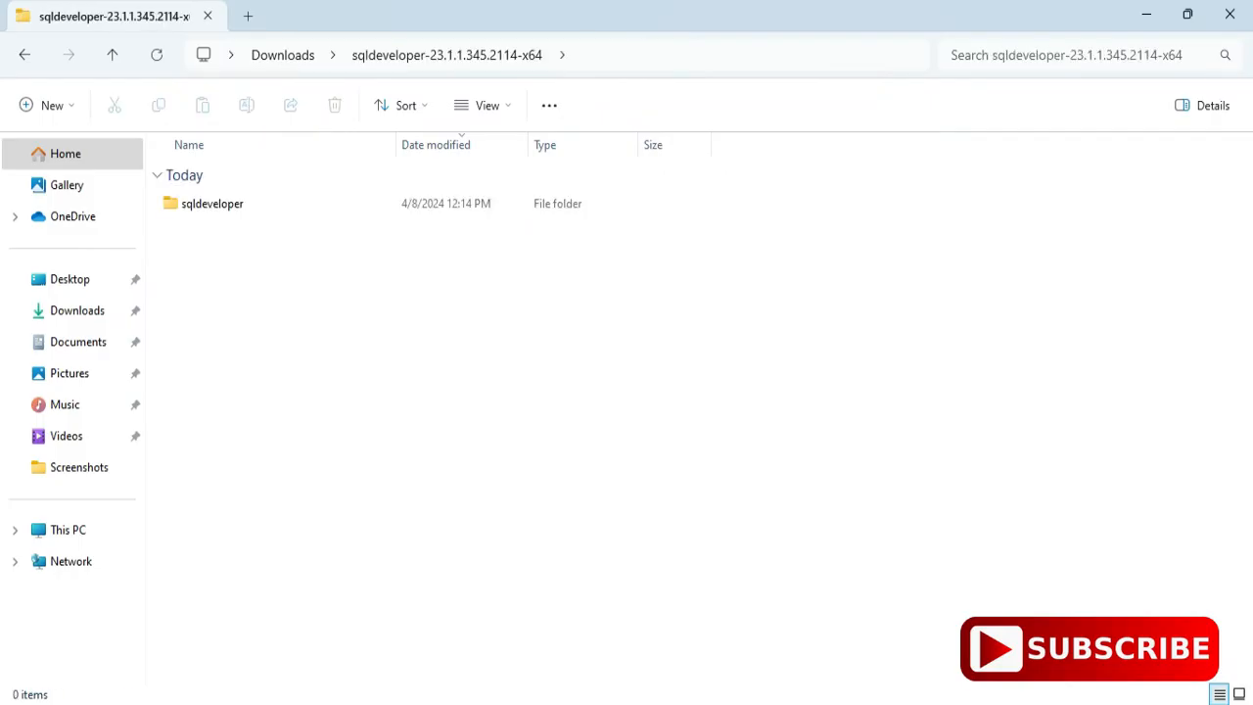
click(212, 203)
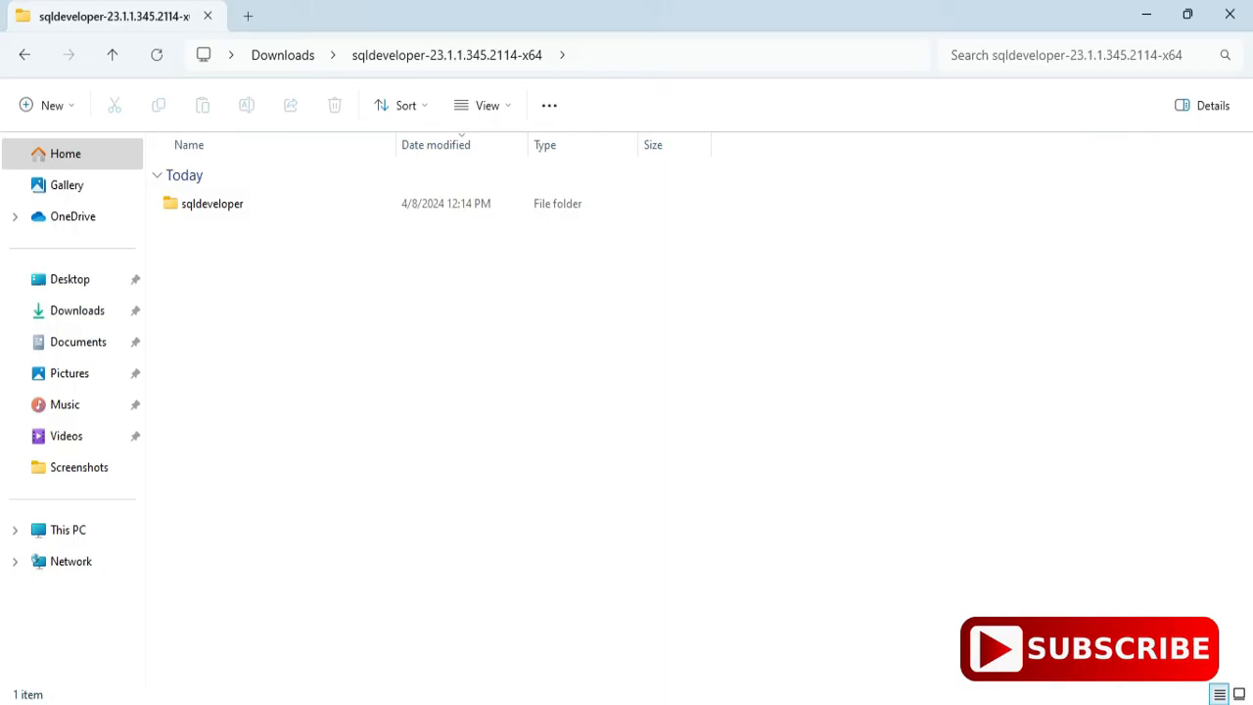
click(213, 204)
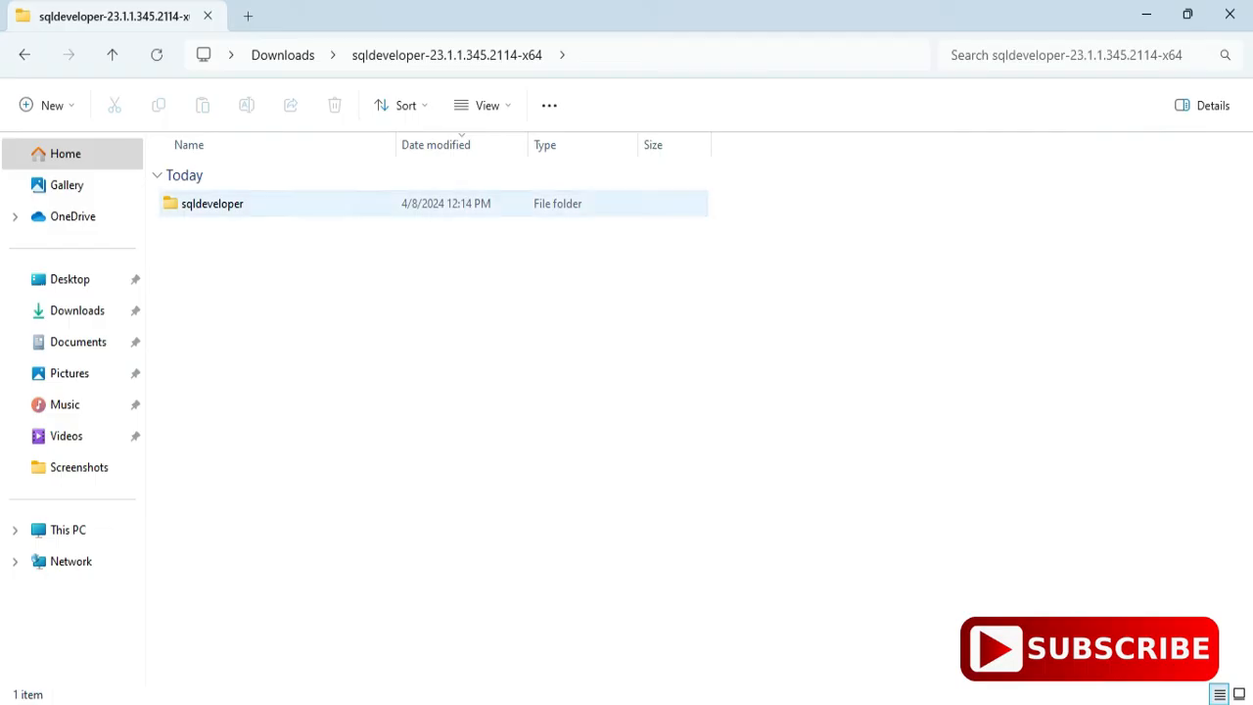
double_click(212, 202)
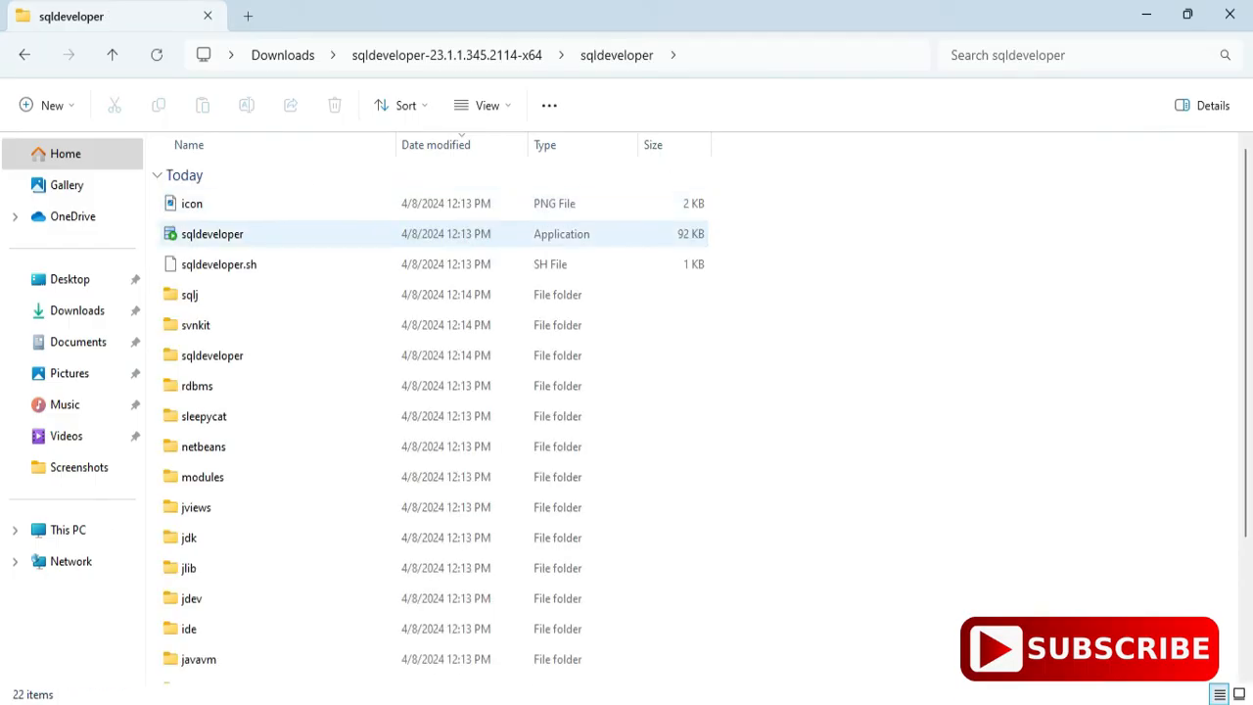
click(213, 233)
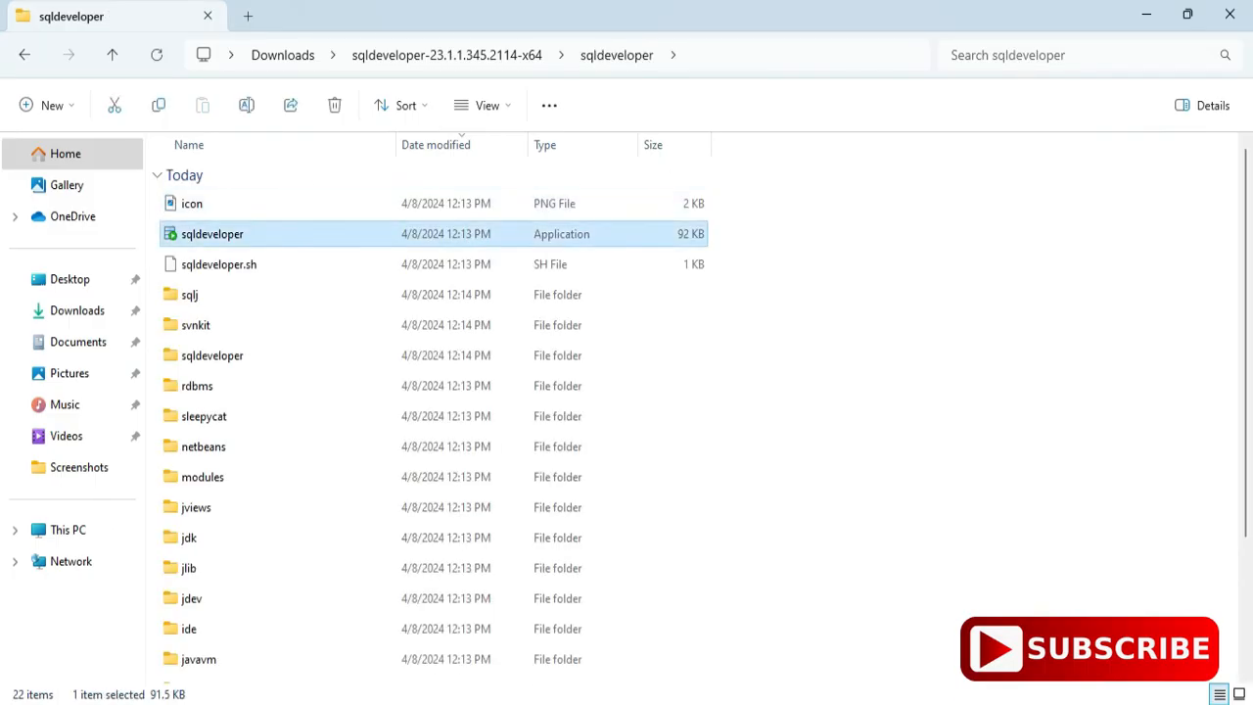
double_click(212, 233)
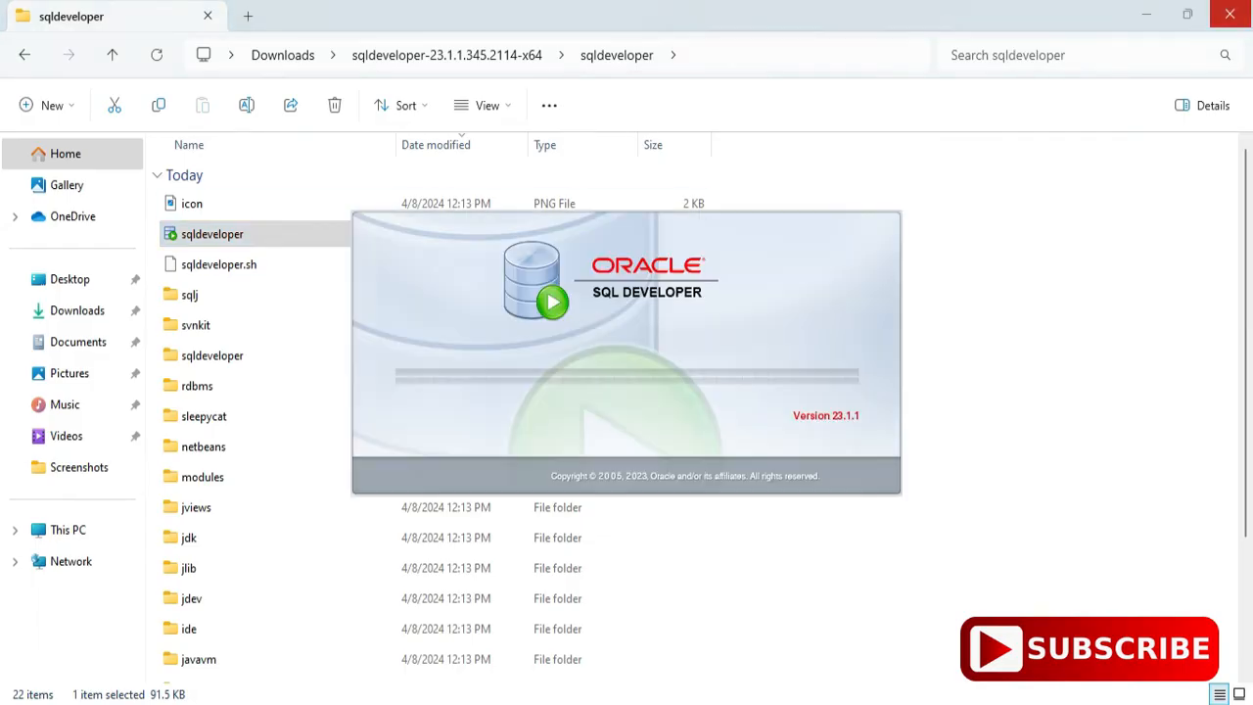
Decline importing previous preferences and dismiss the Oracle Usage Tracking notice.
double_click(212, 233)
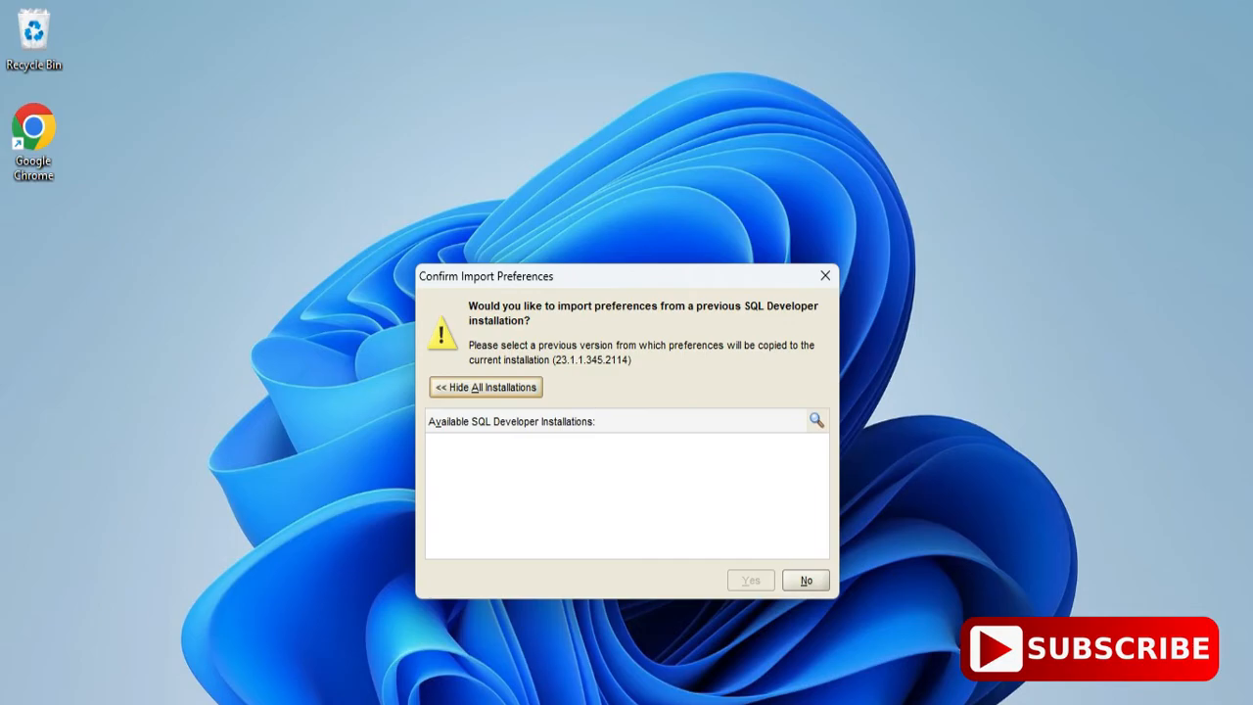
click(804, 579)
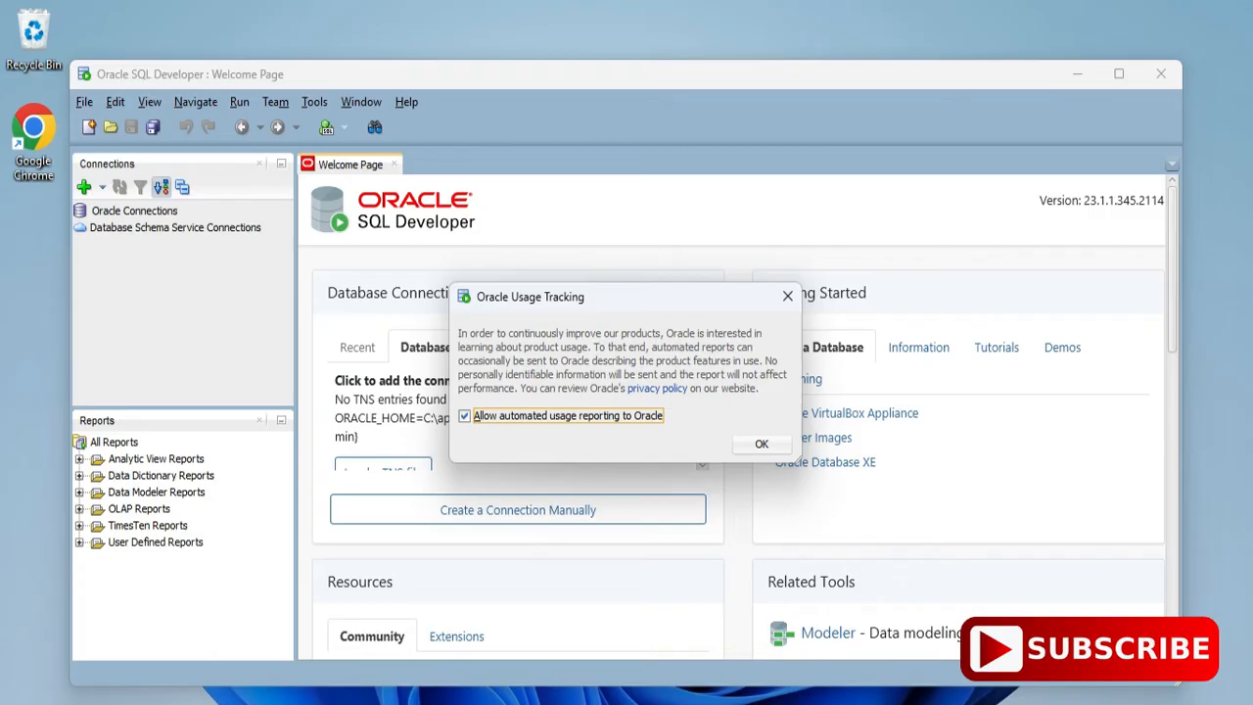
click(762, 444)
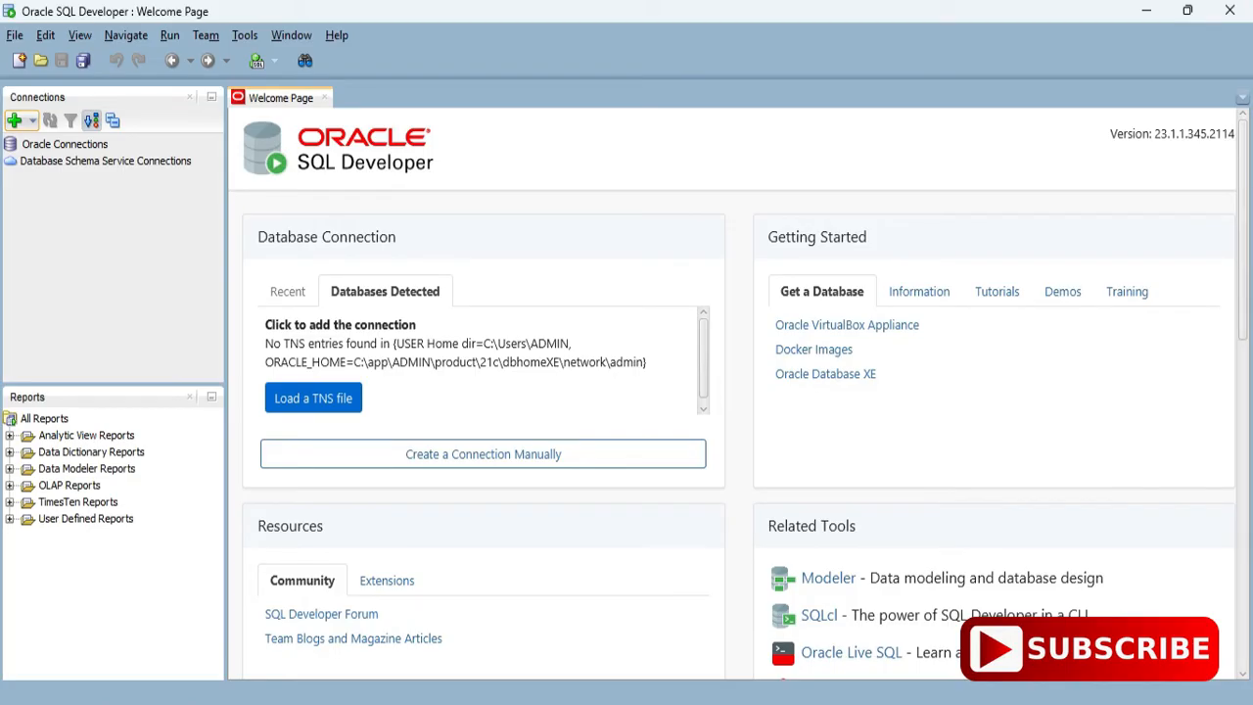
Start a new database connection named Oracle21C with username system.
click(65, 144)
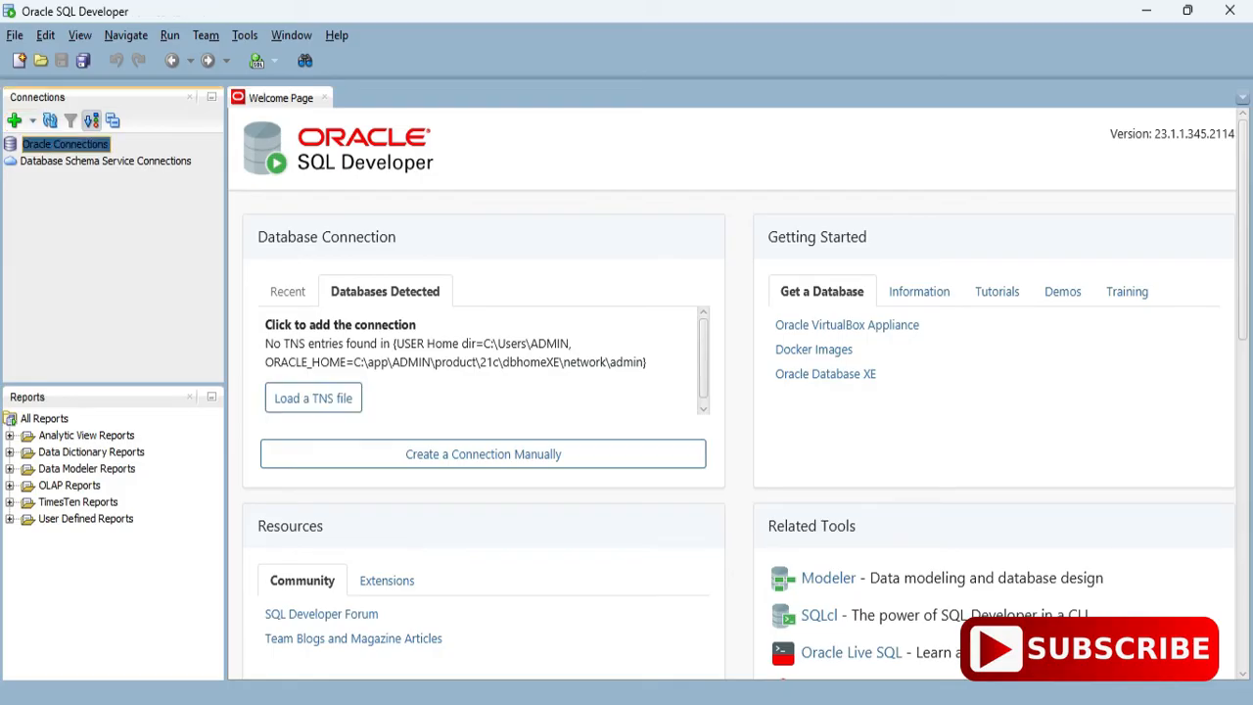
right_click(64, 144)
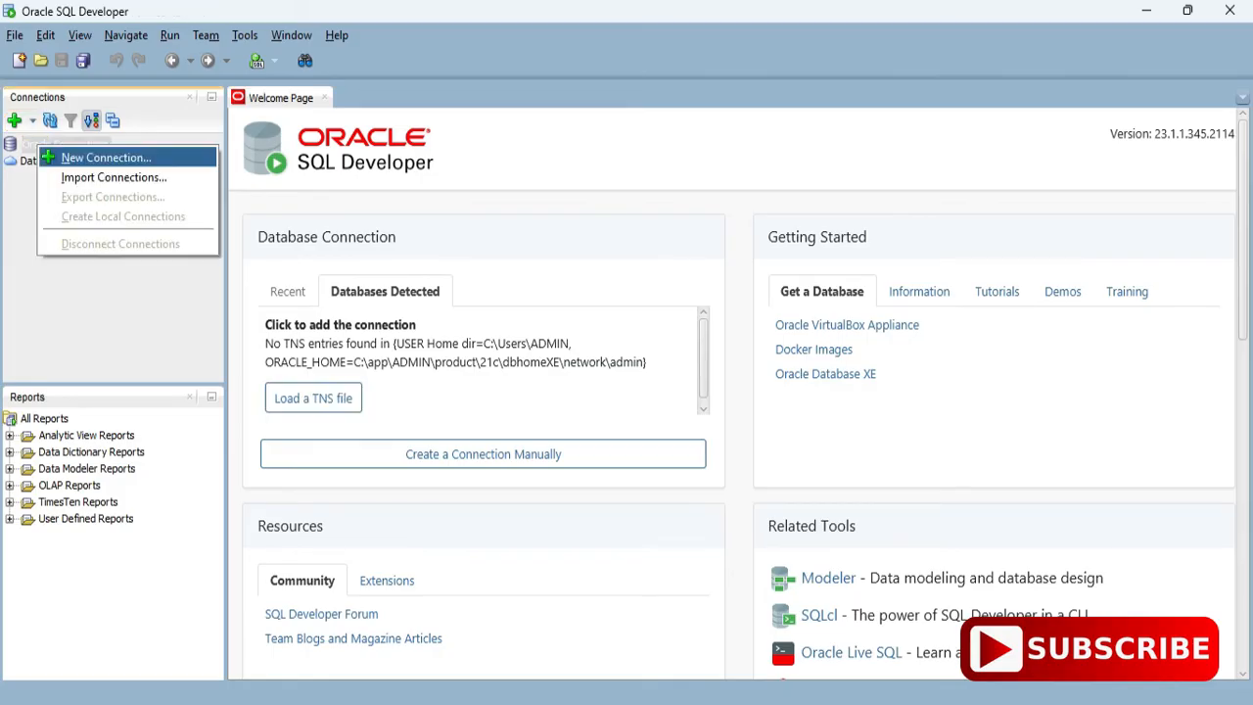
click(105, 157)
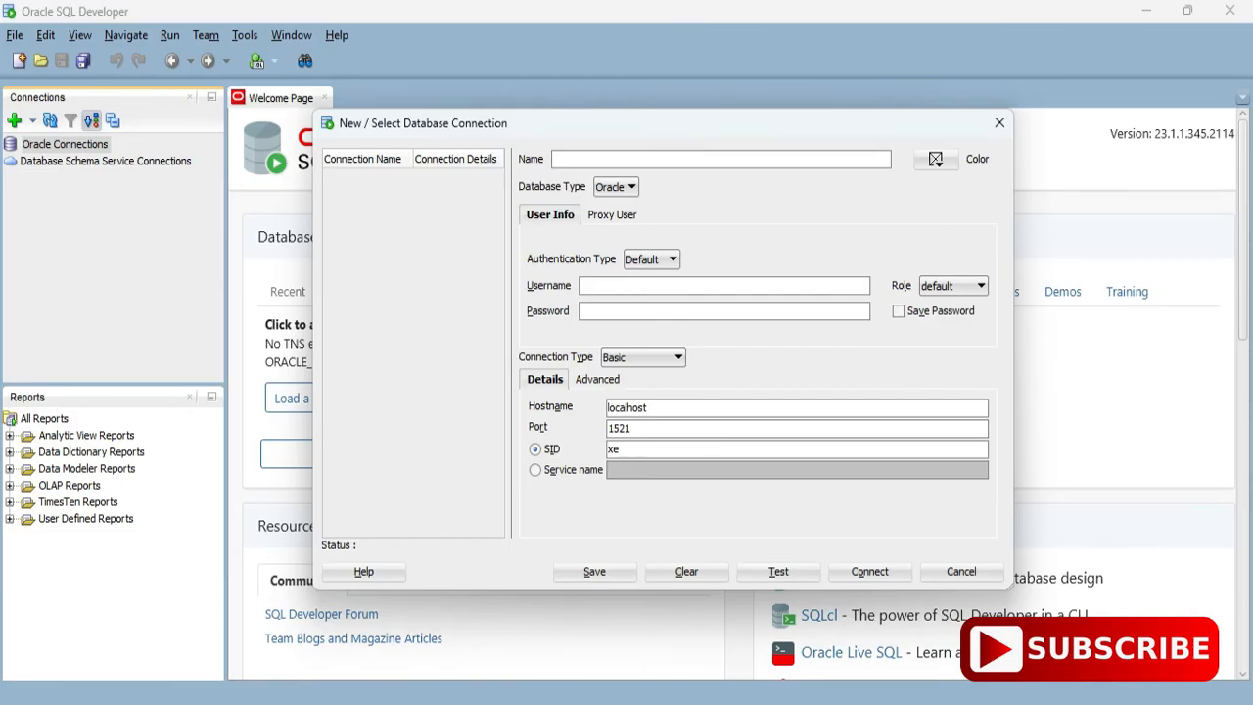
text(Oracle2)
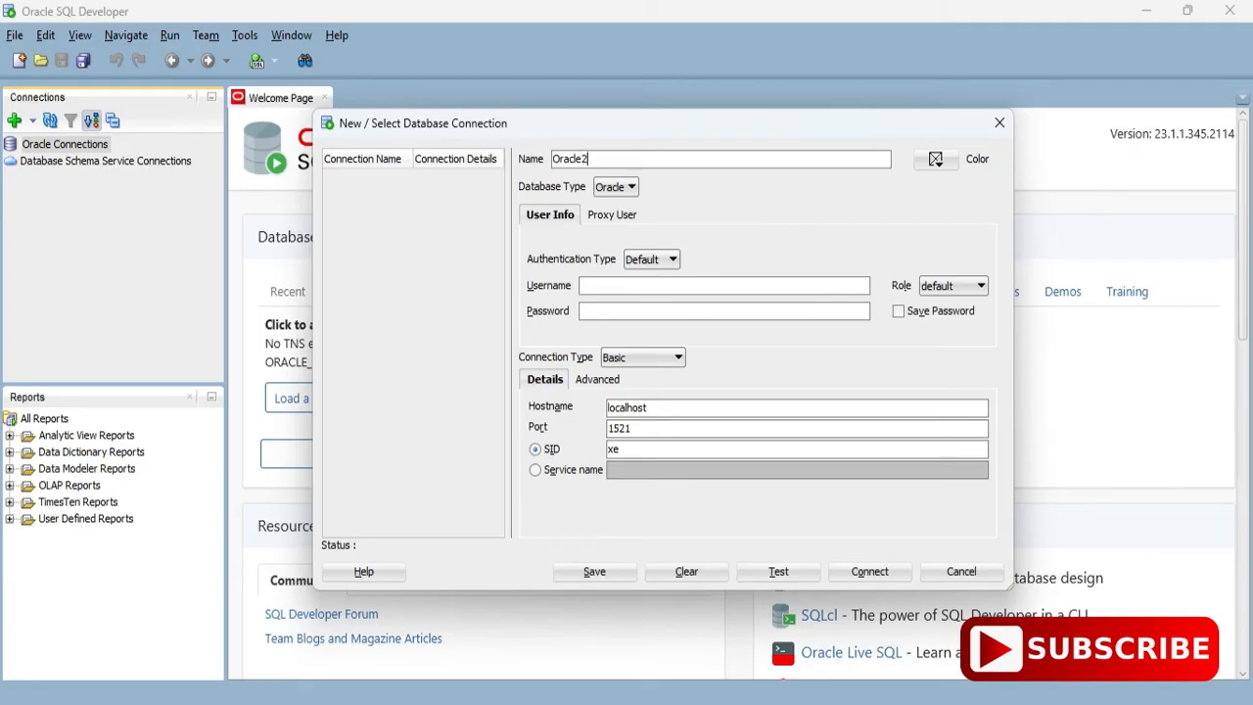
text(1C)
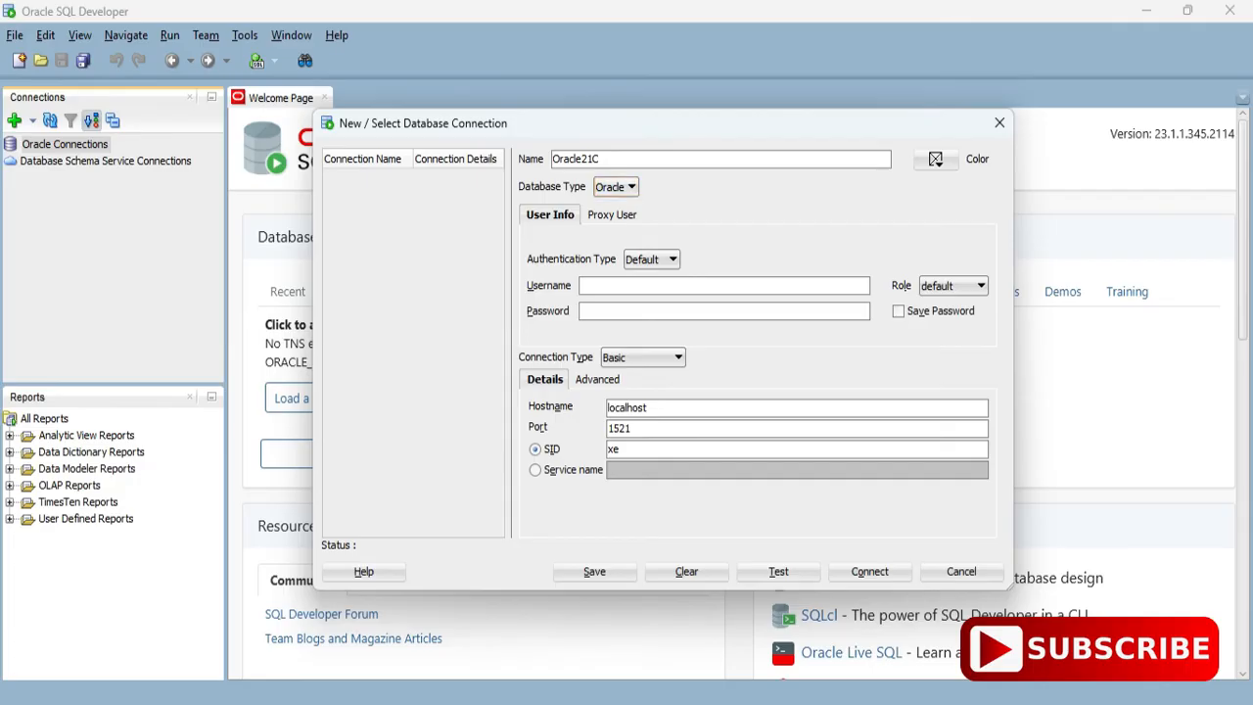
text(system)
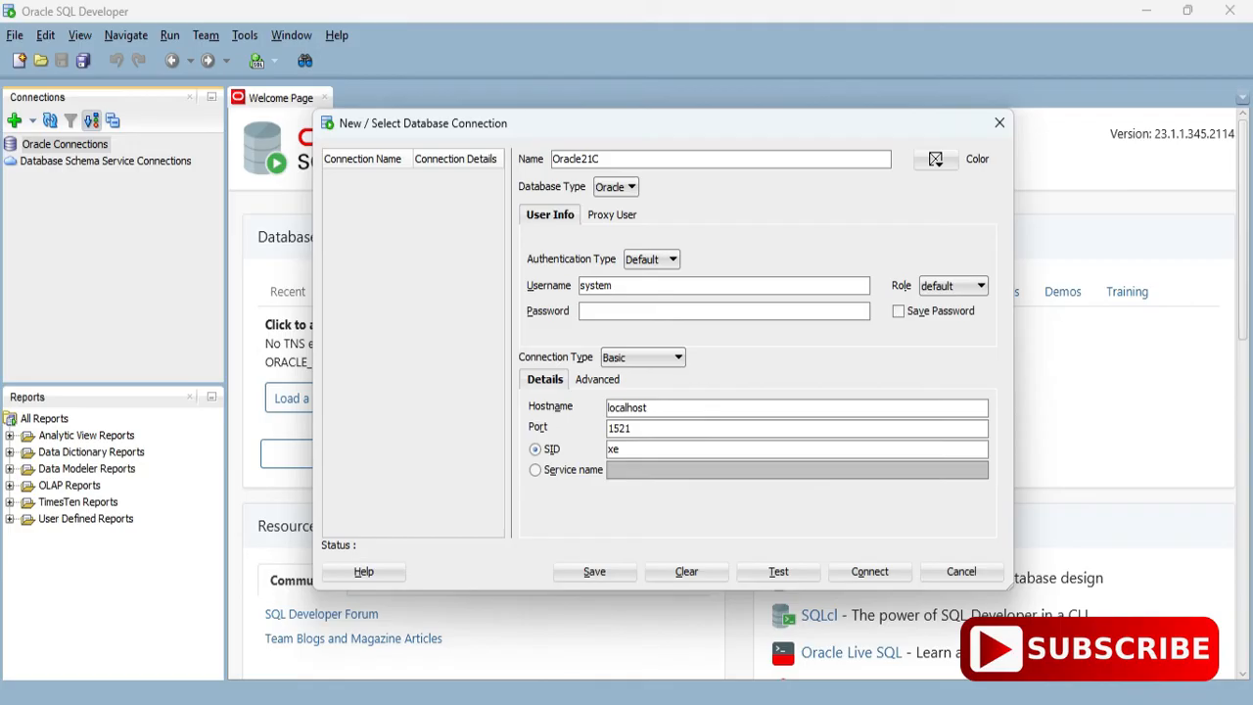
Enter the password, keep the Basic connection type, and connect.
click(725, 310)
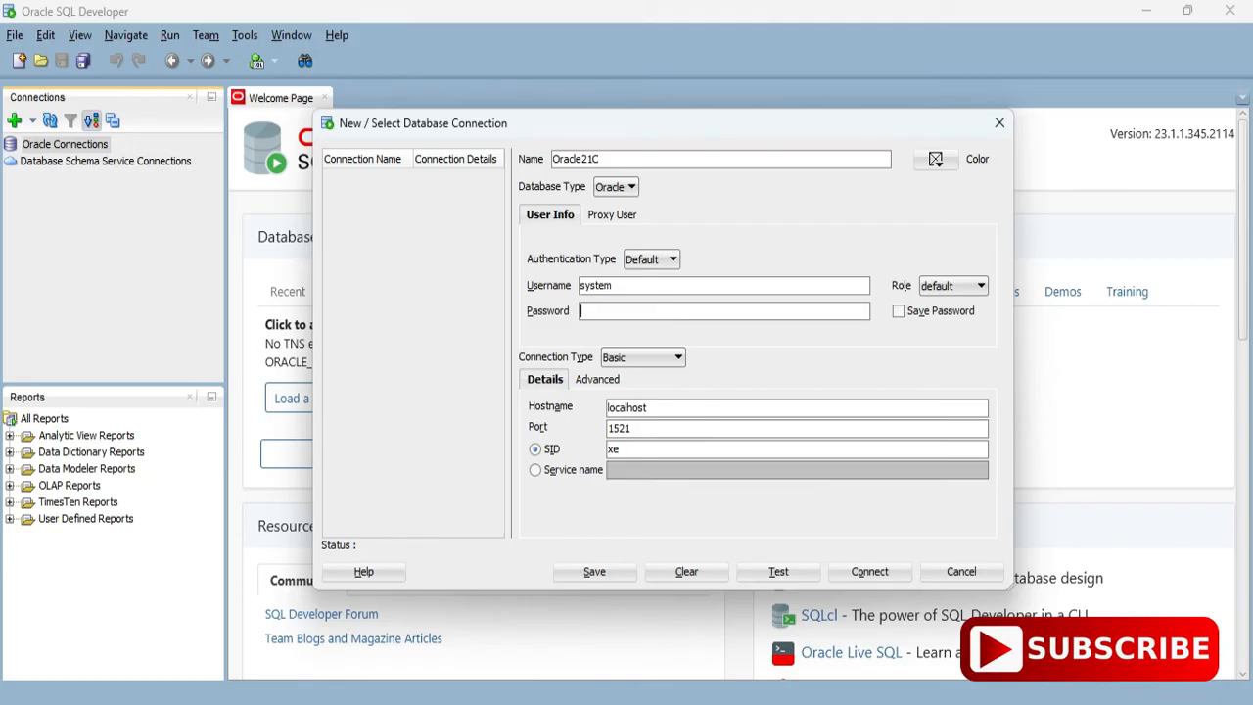
text(password)
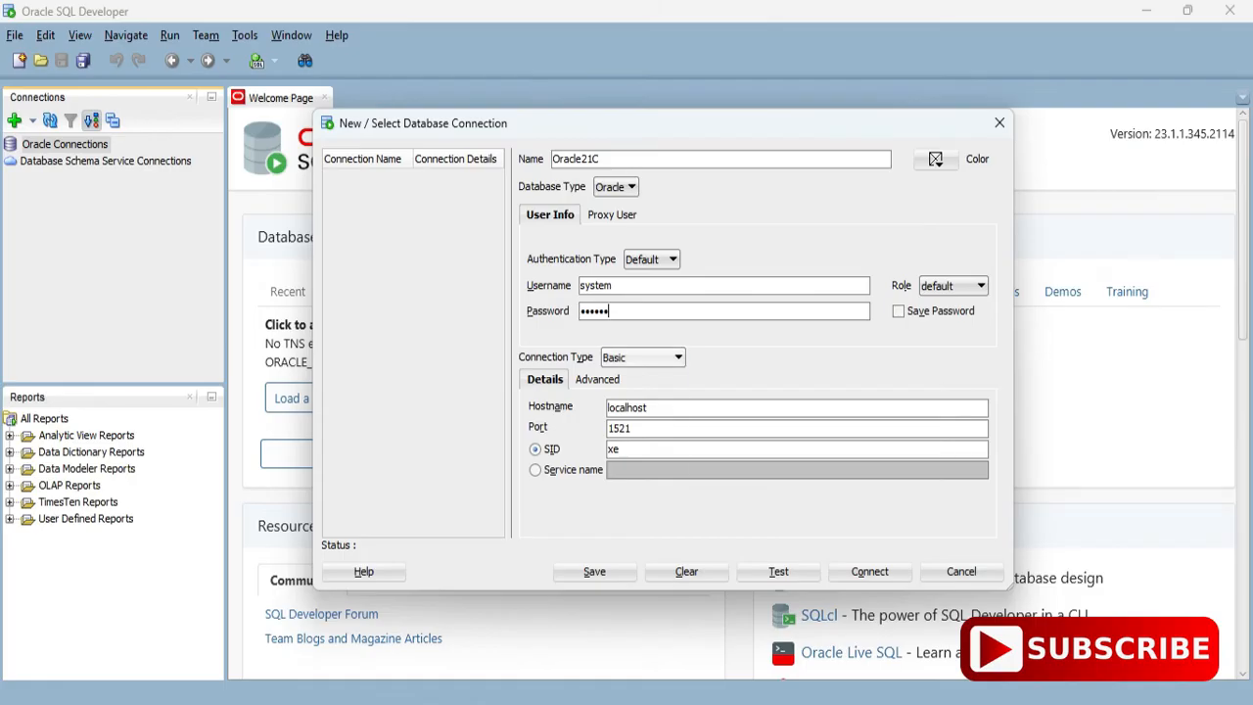
click(678, 357)
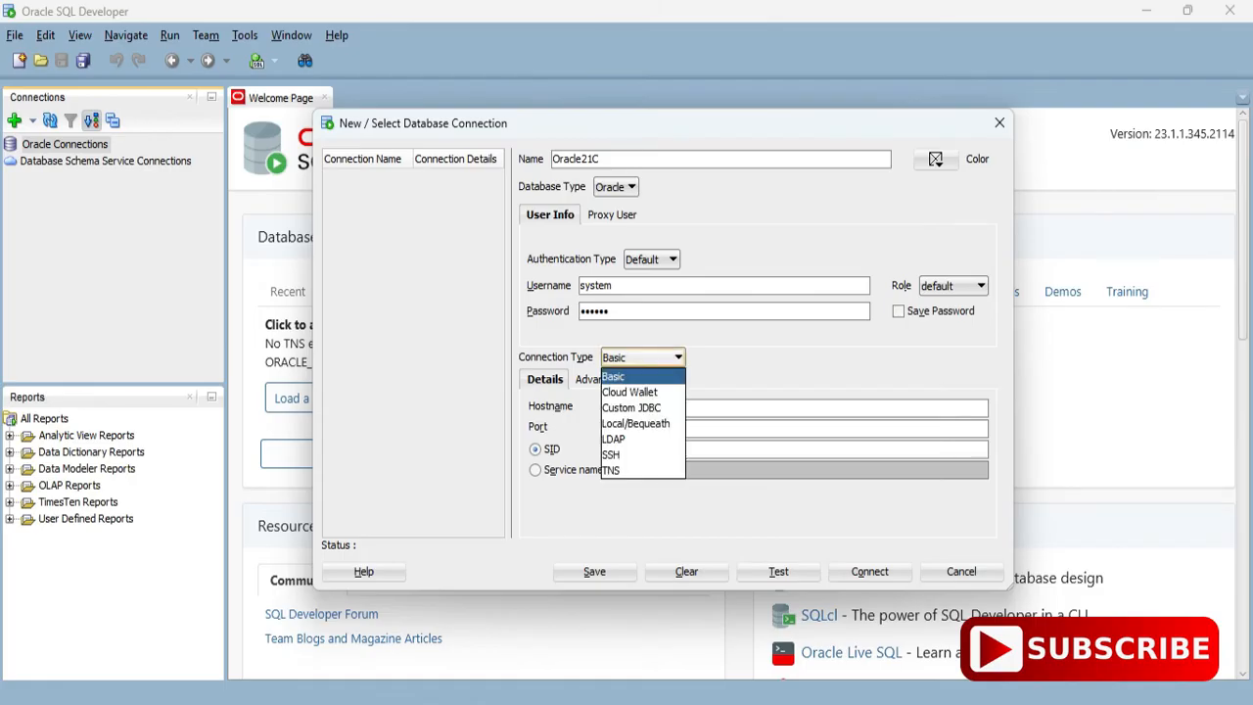
click(613, 377)
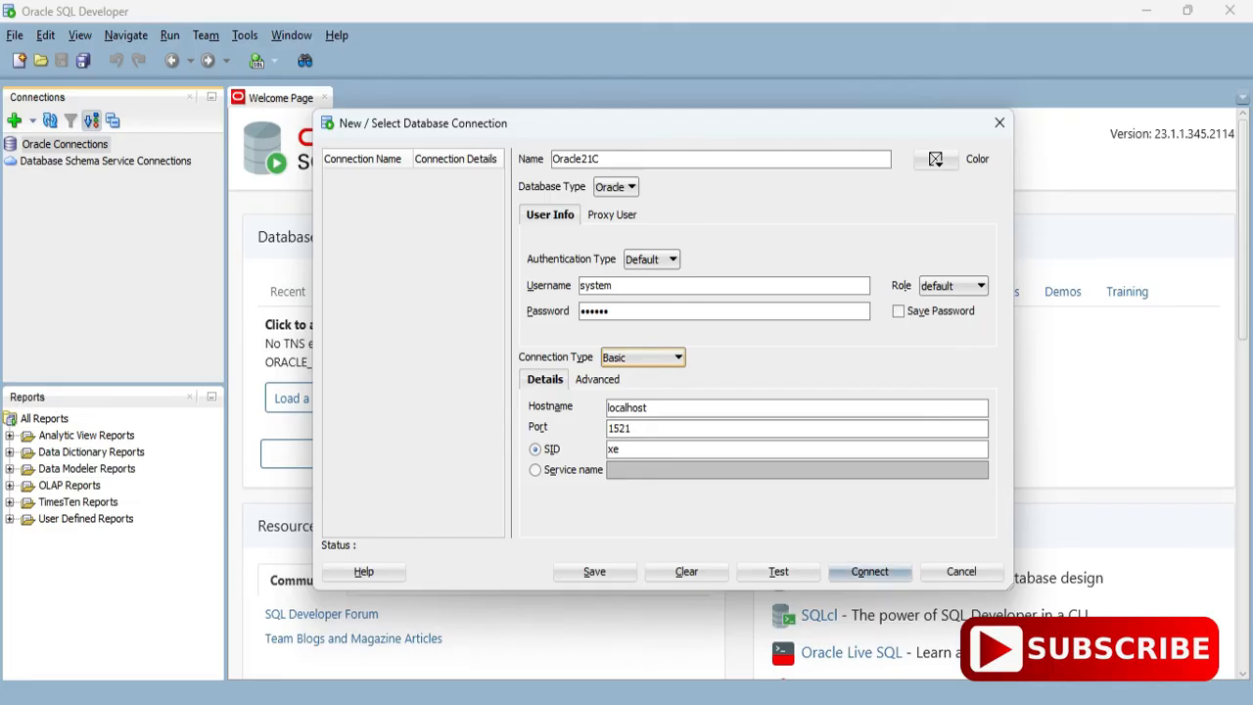
click(869, 570)
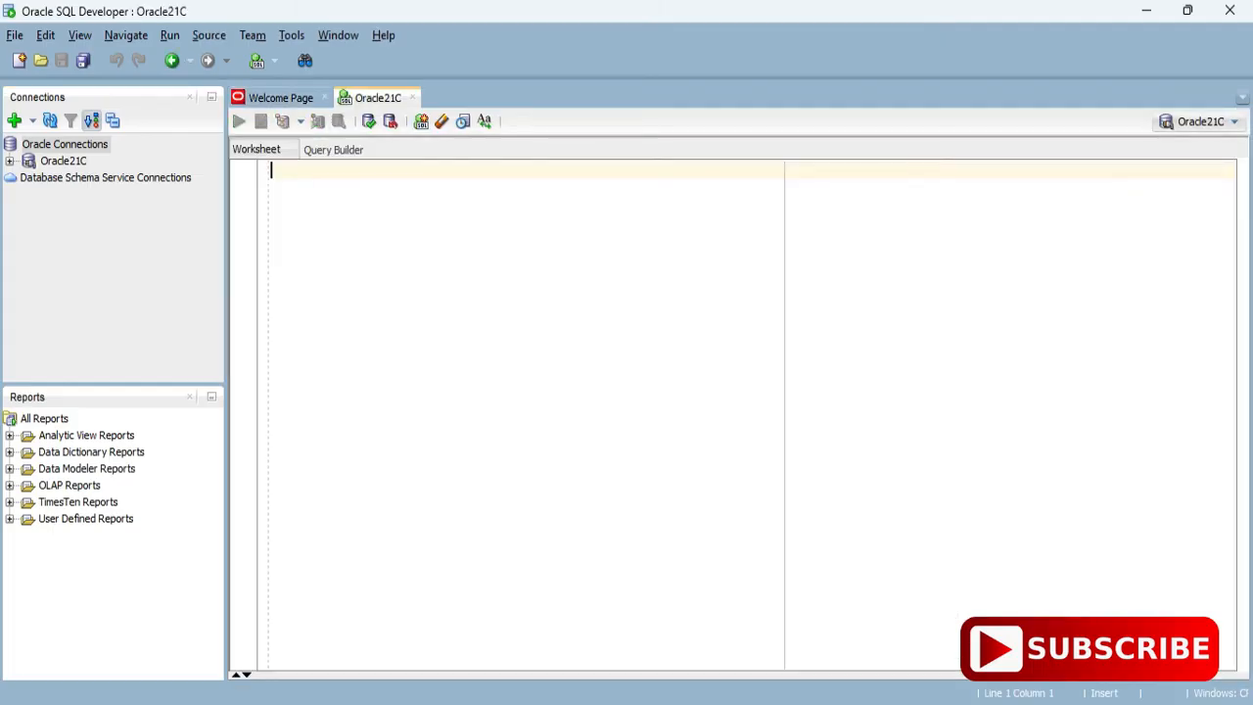
Expand Oracle21C's tables down to STUDENT and begin typing 'create' in the worksheet.
click(30, 161)
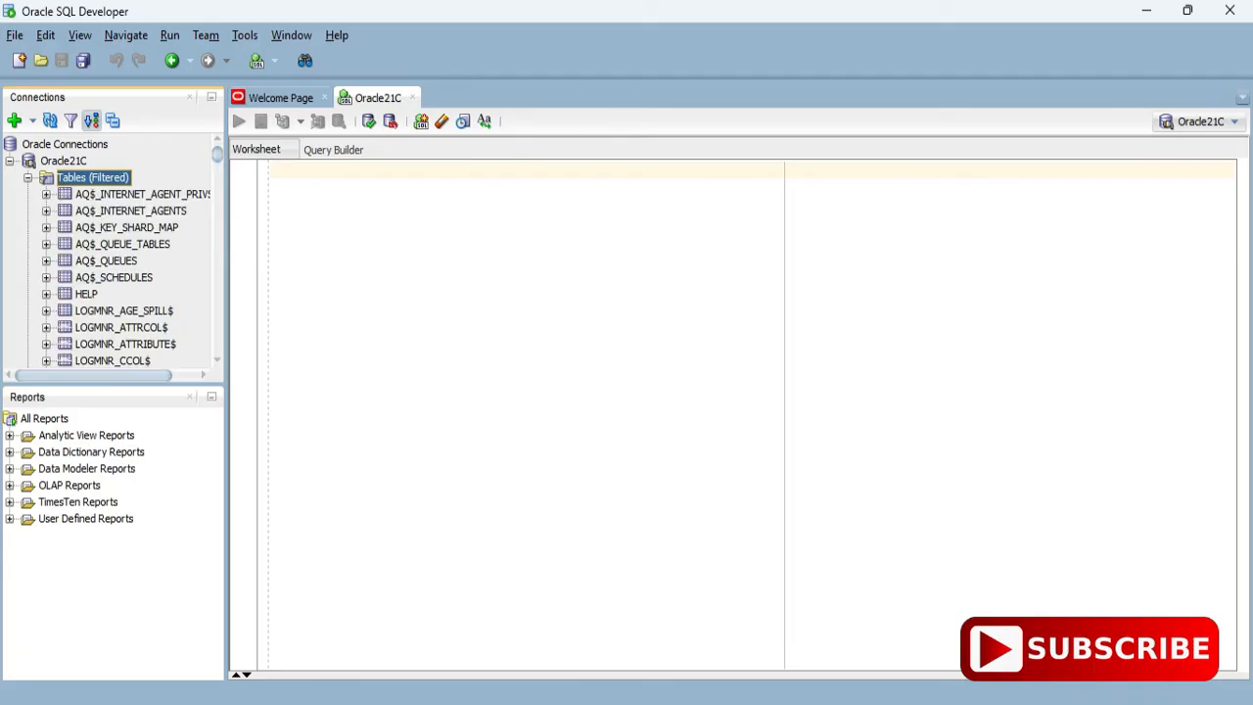
scroll(down, 3)
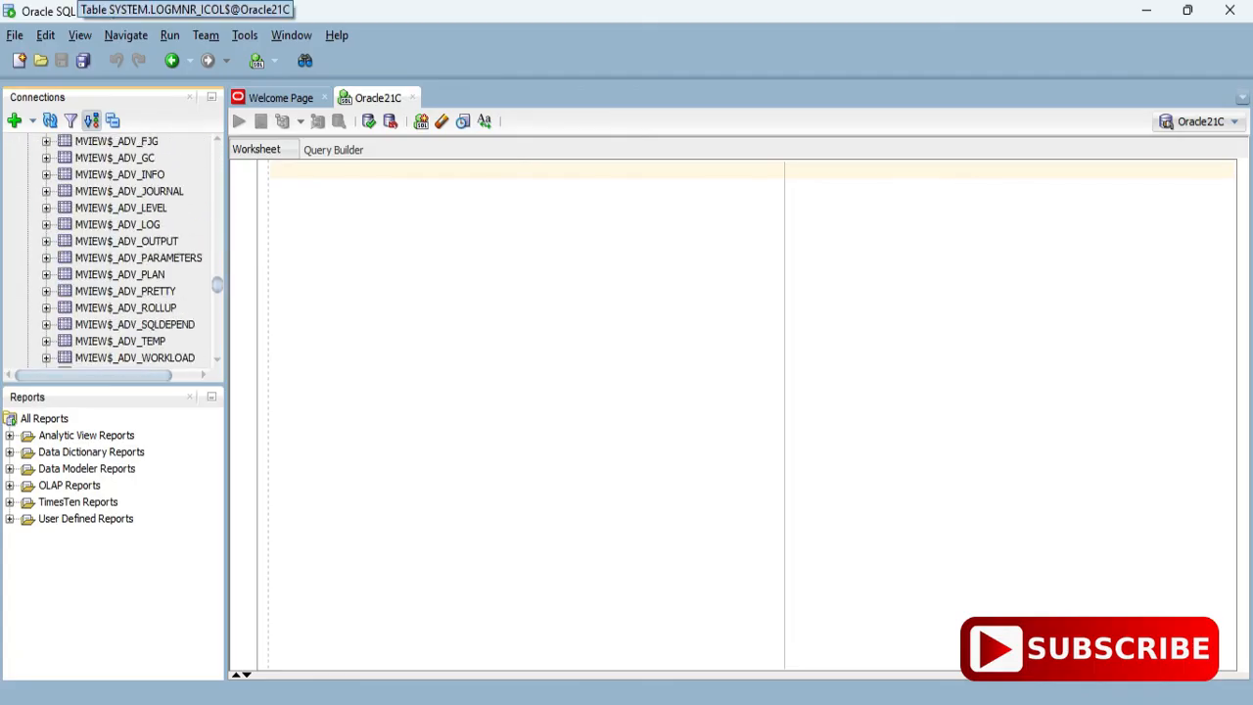
double_click(96, 224)
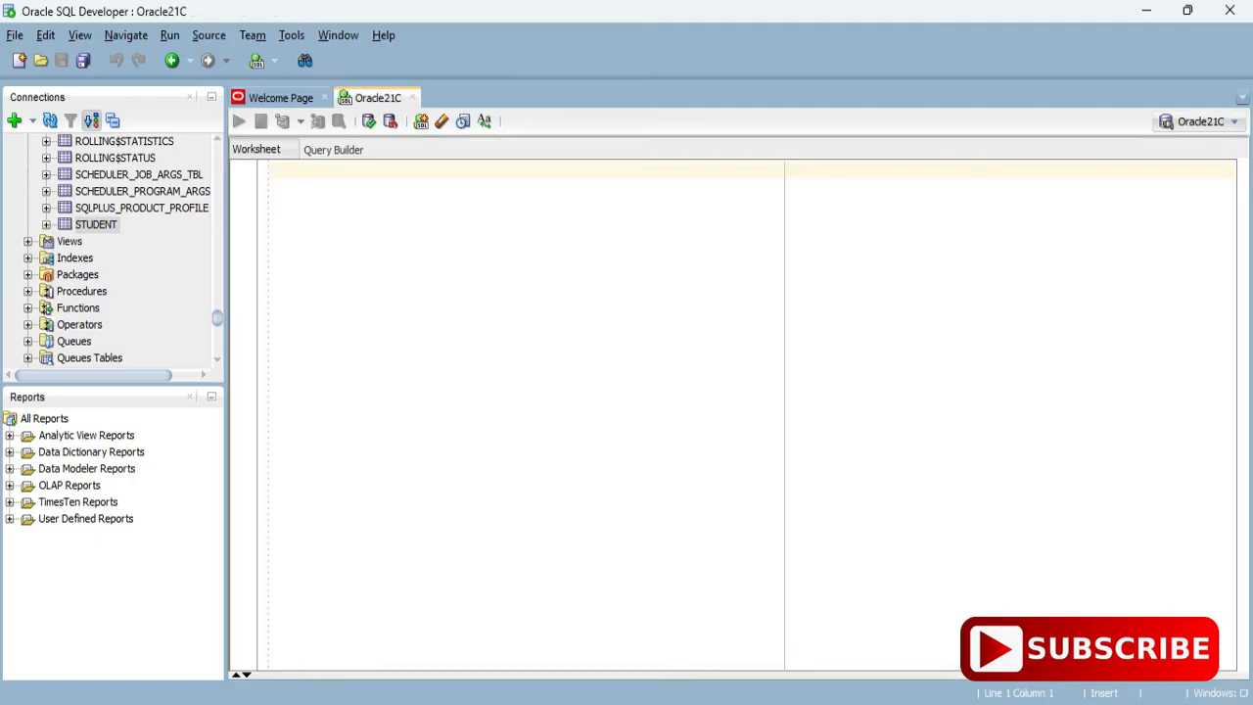
text(create)
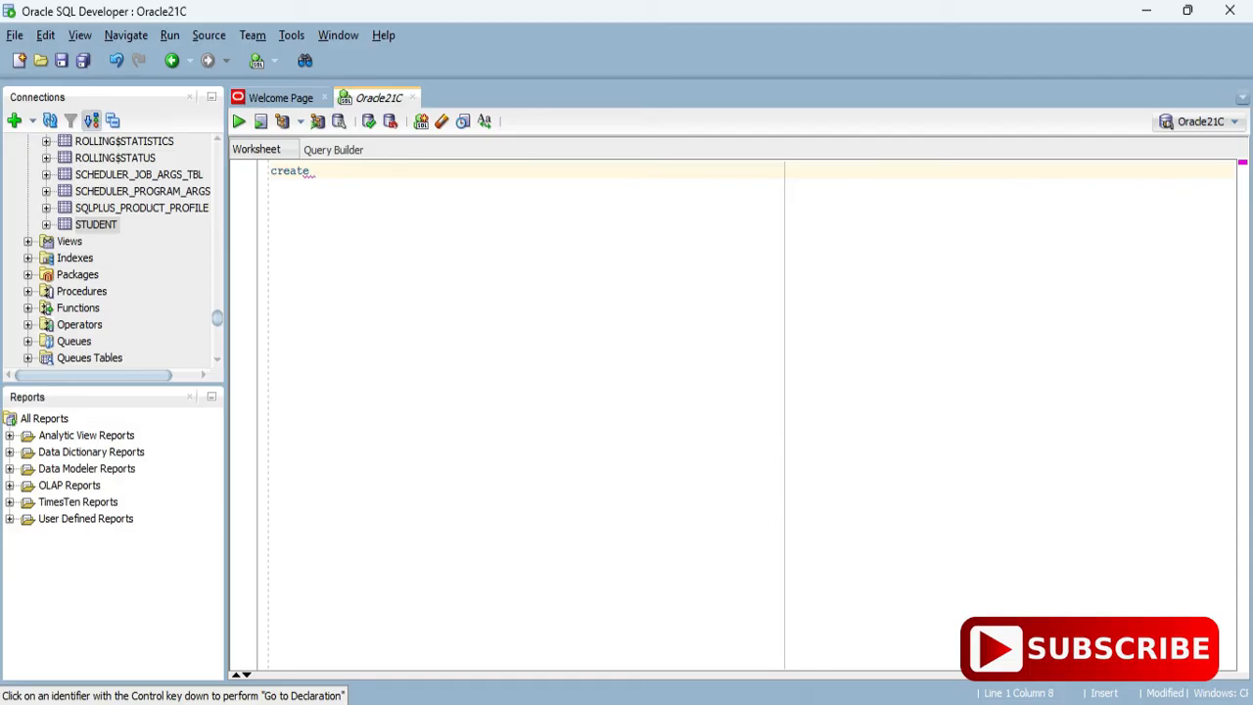
Type create table employee(eno number(5),ename varchar(30)); in the worksheet.
text(table)
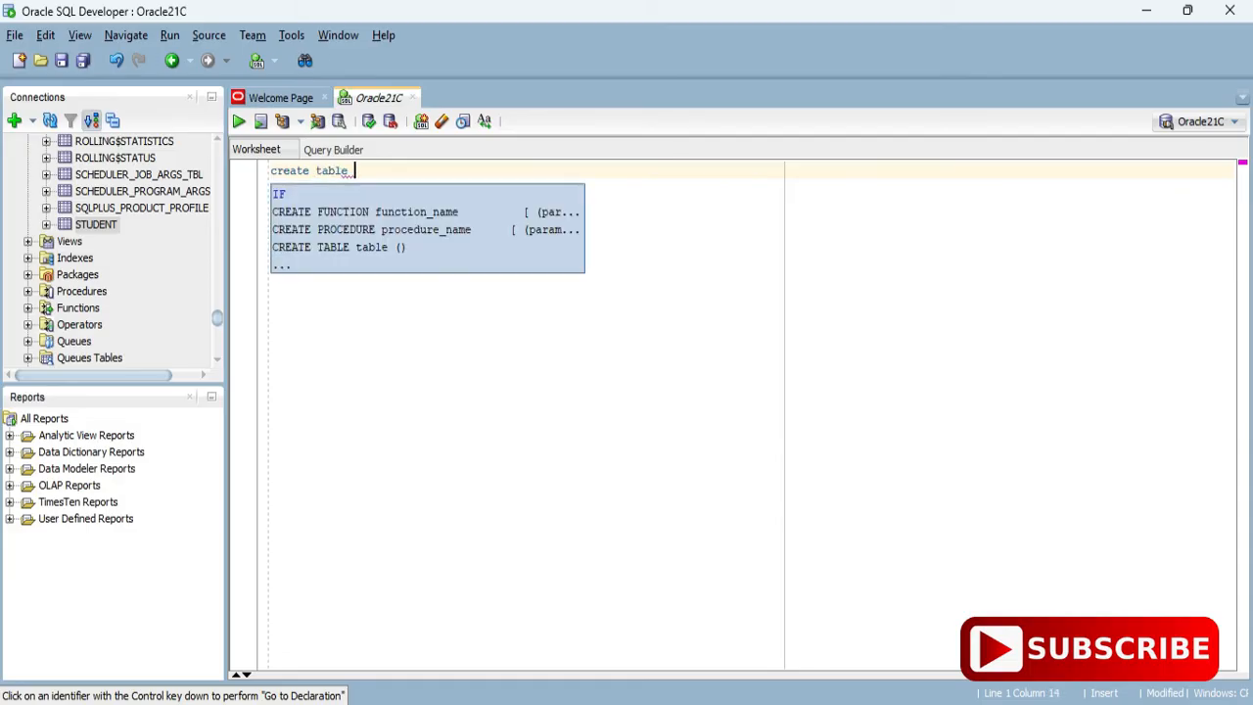
text(employee_en)
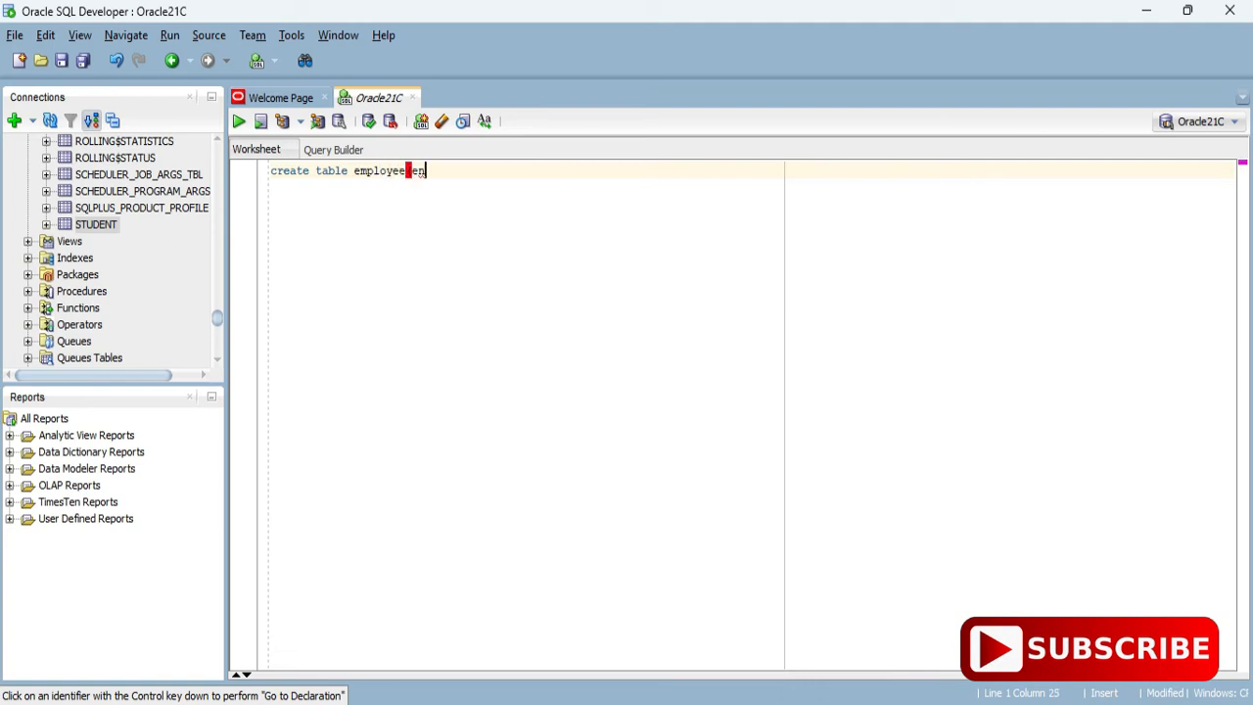
text((eno number)
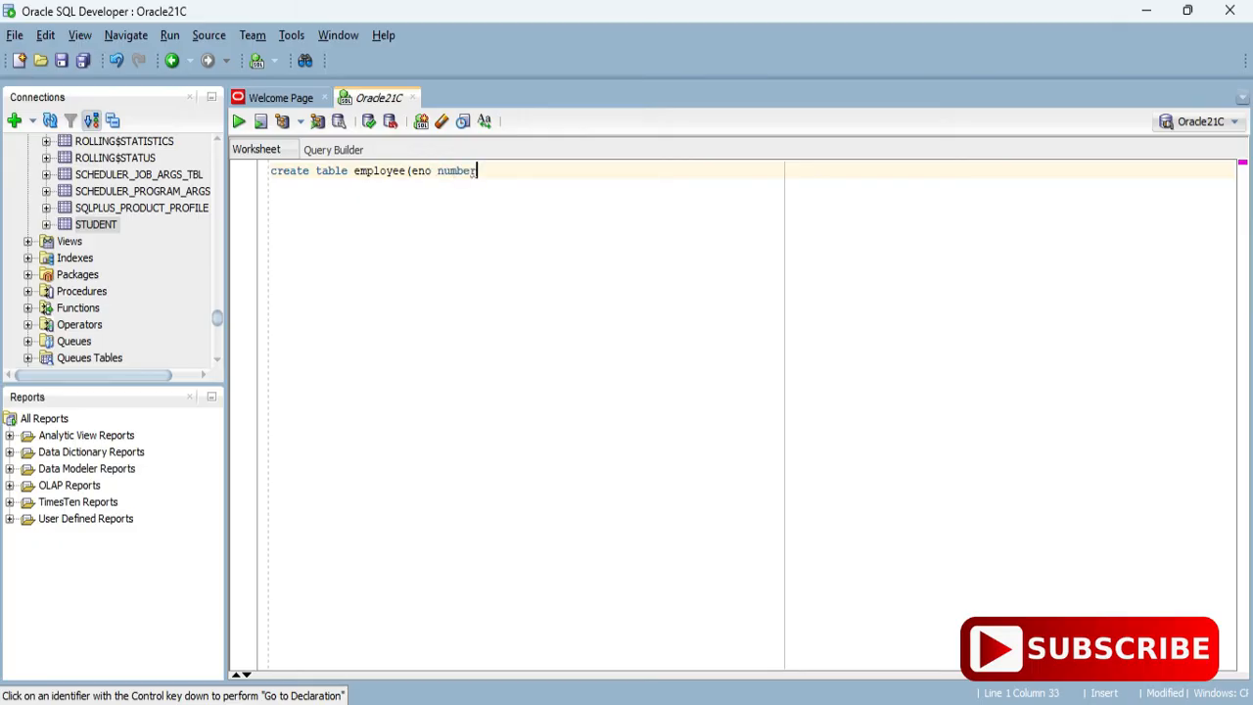
text((5)
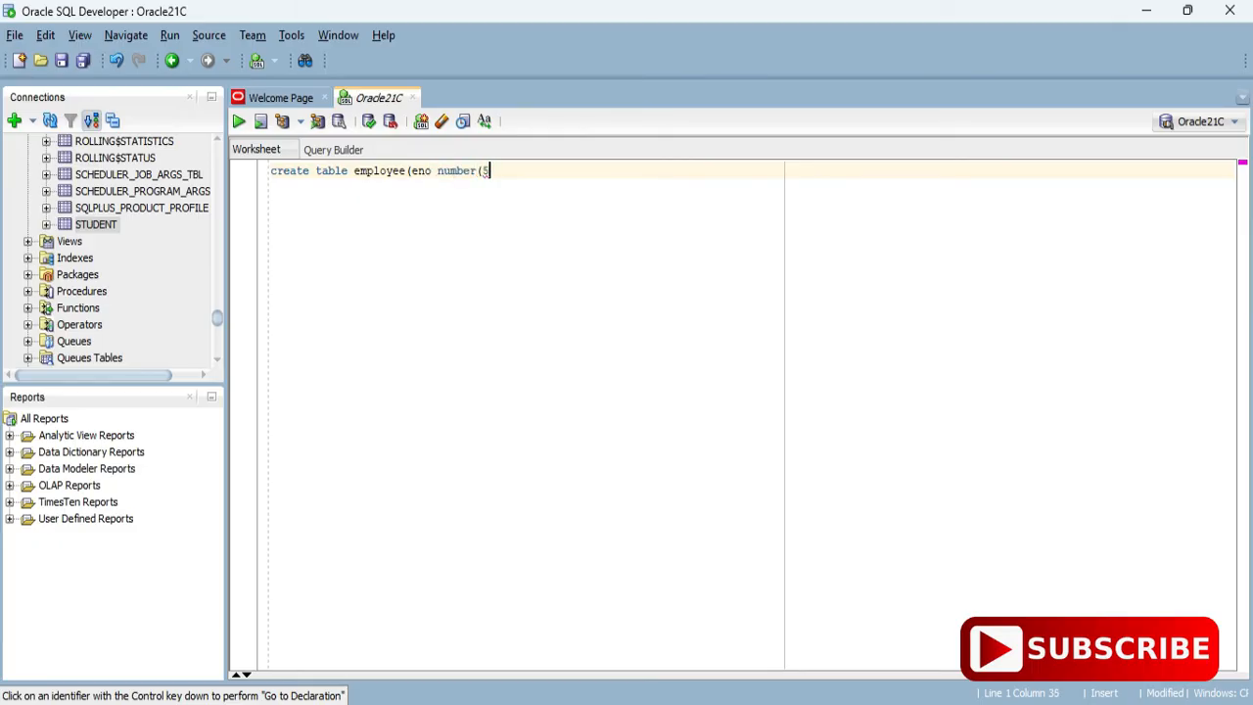
text(),ename)
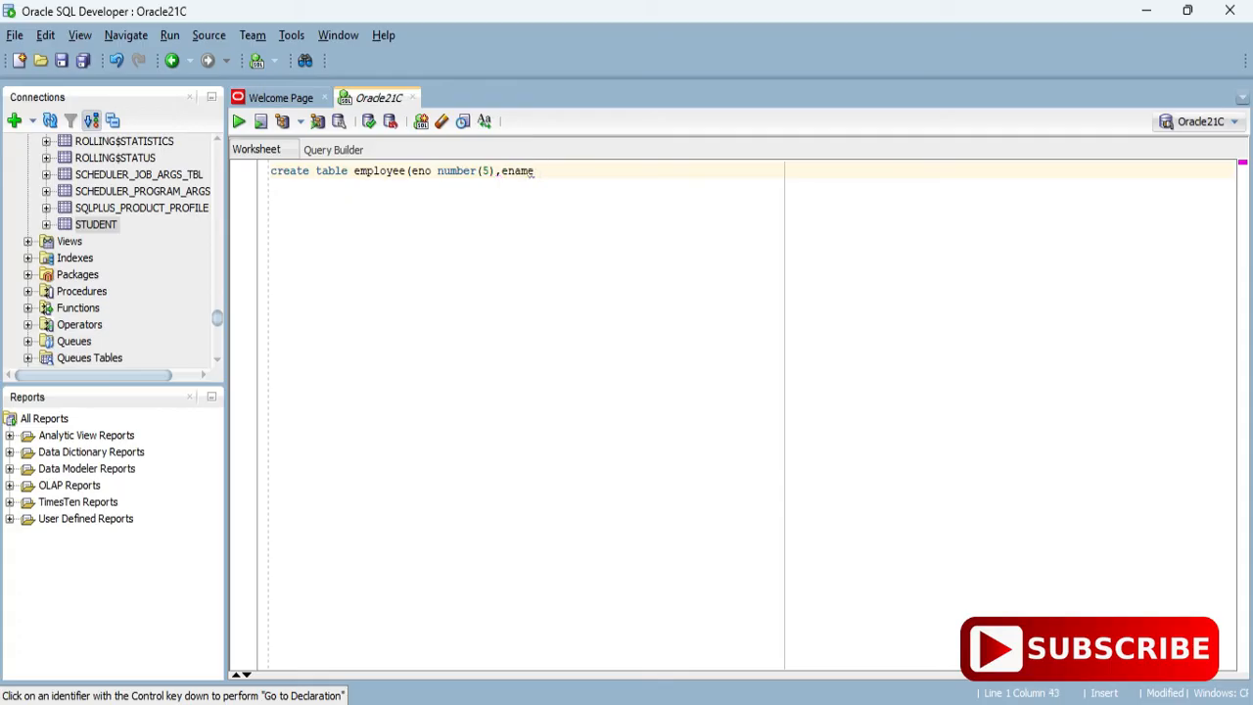
text(varchar)
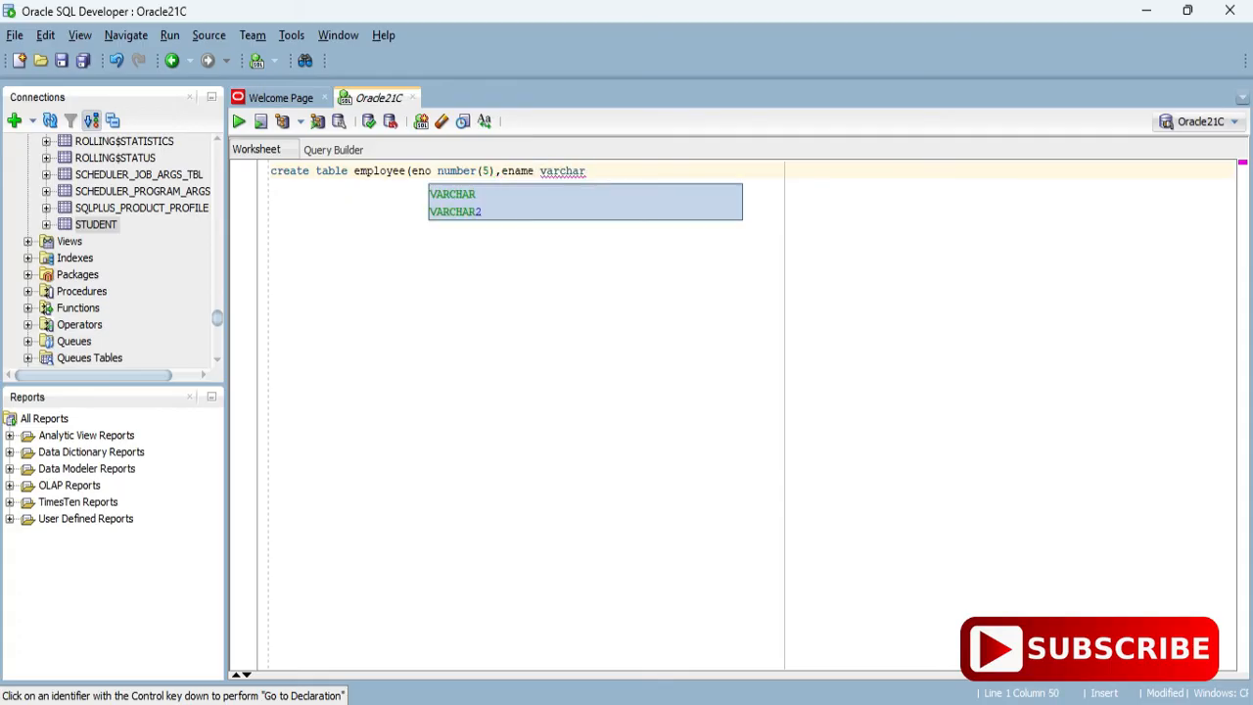
text(()
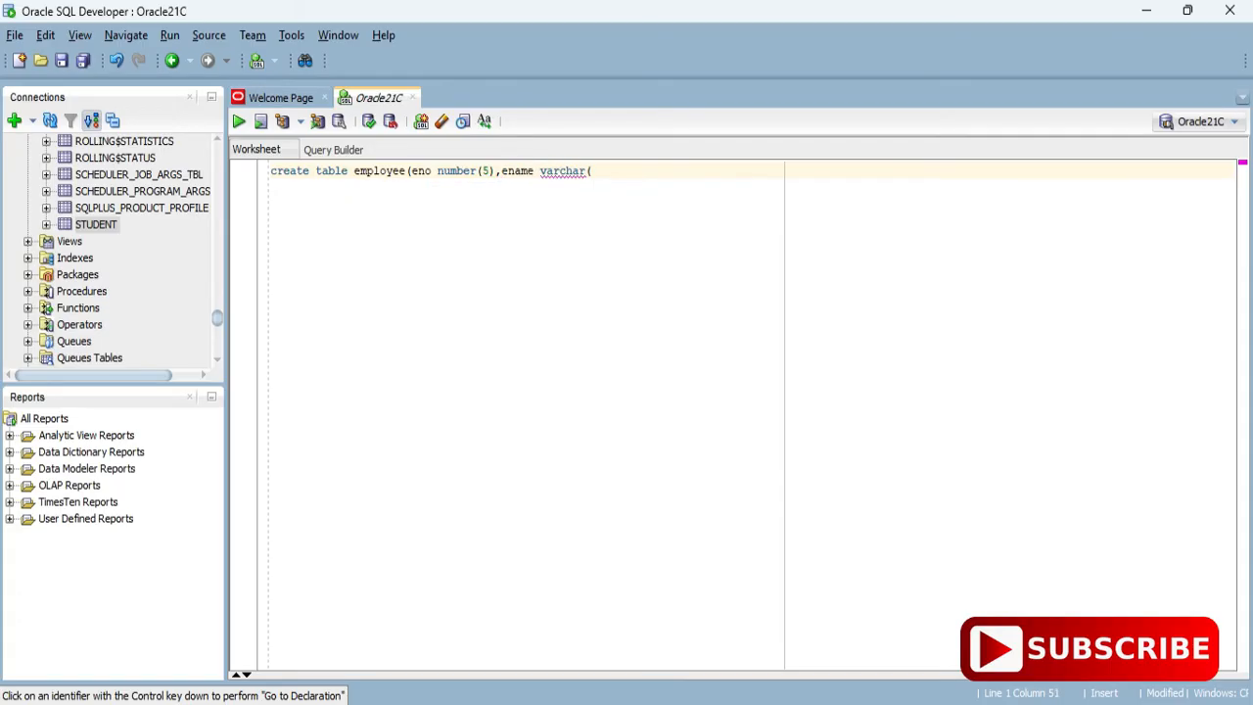
text(30));)
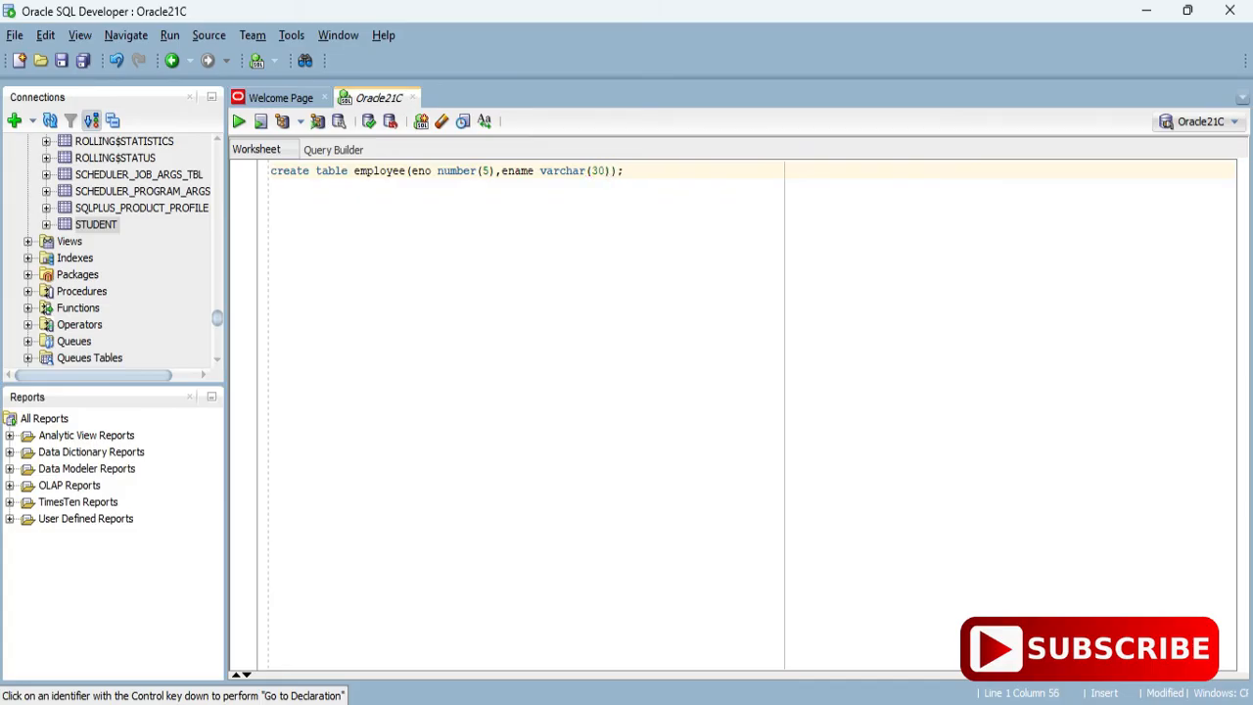
click(624, 170)
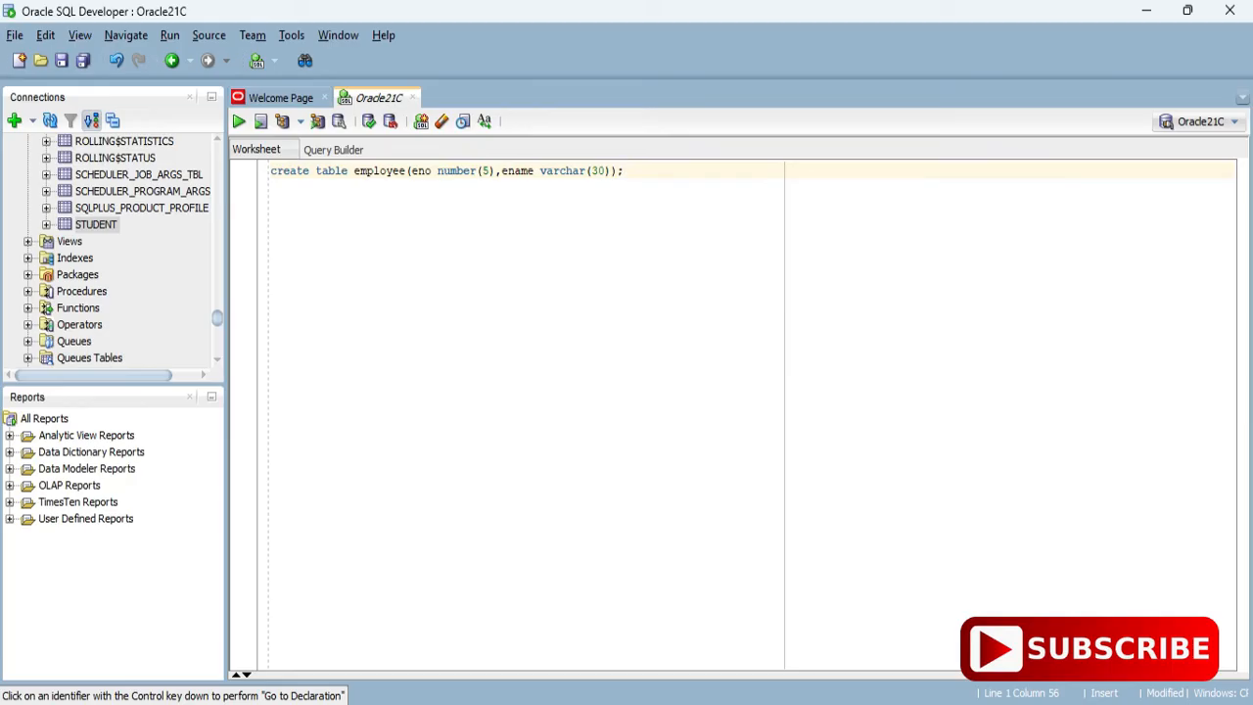
Run the create table statement, getting 'Table EMPLOYEE created.' in Script Output.
click(238, 120)
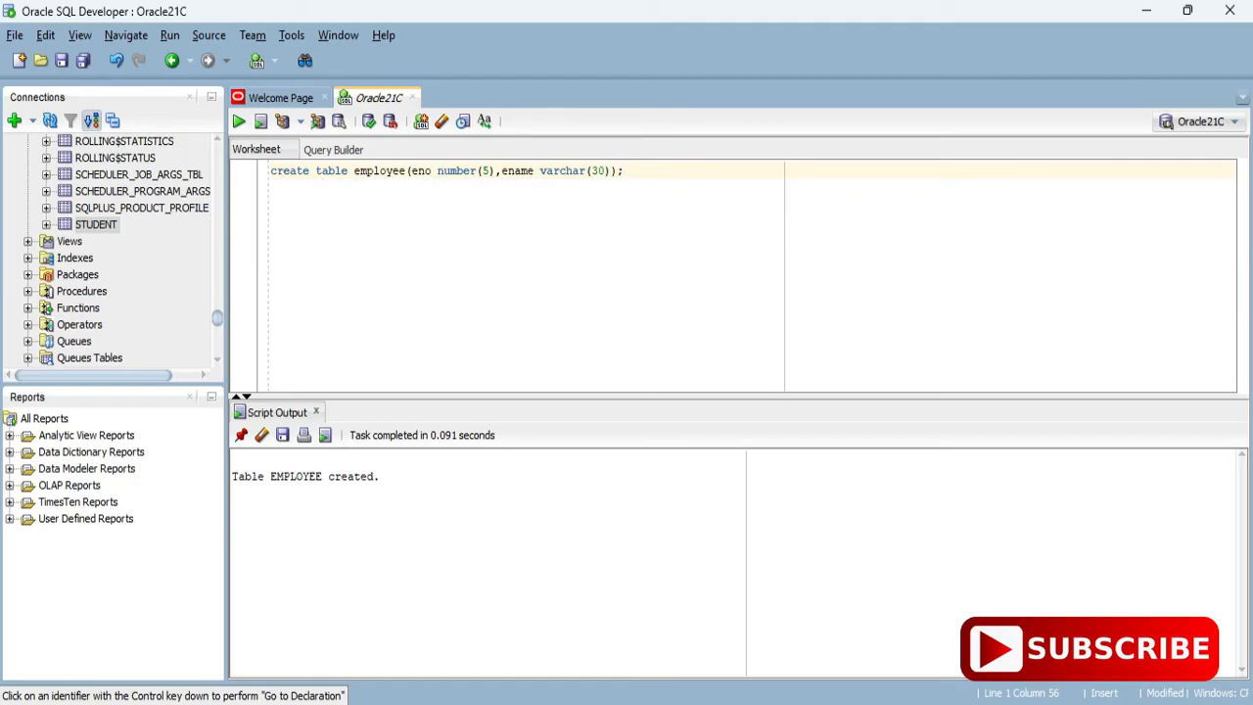
click(623, 171)
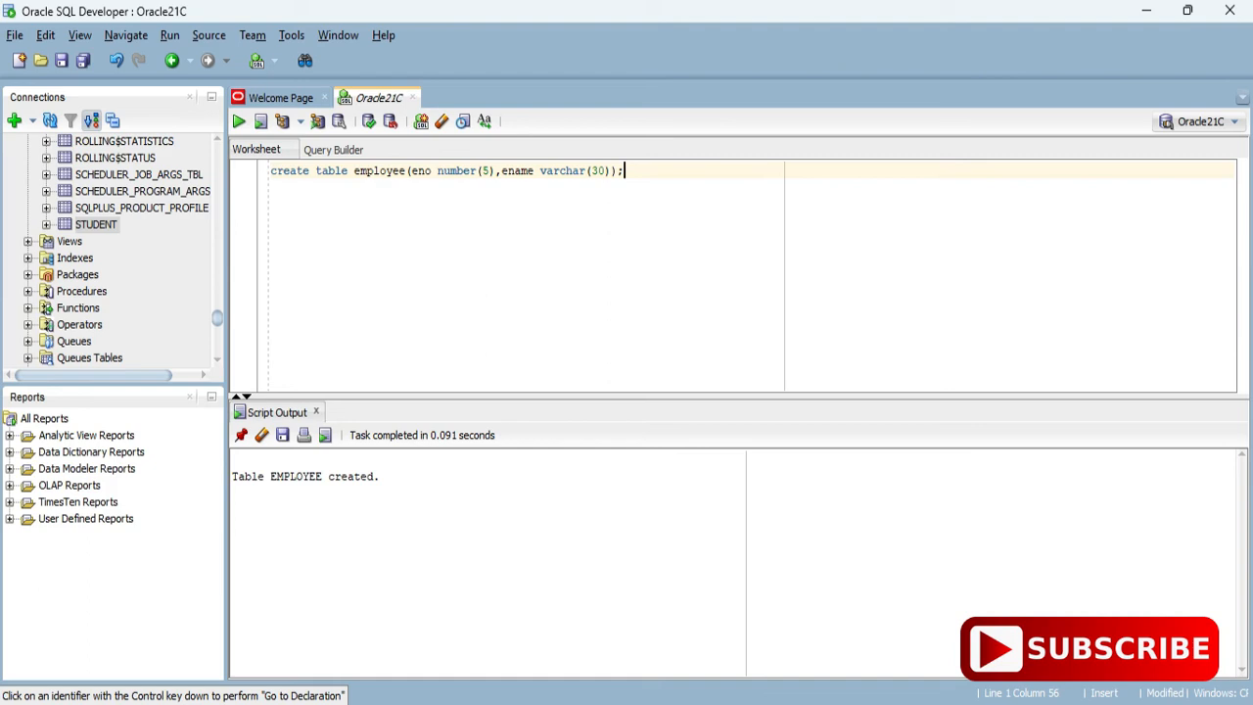
scroll(down, 3)
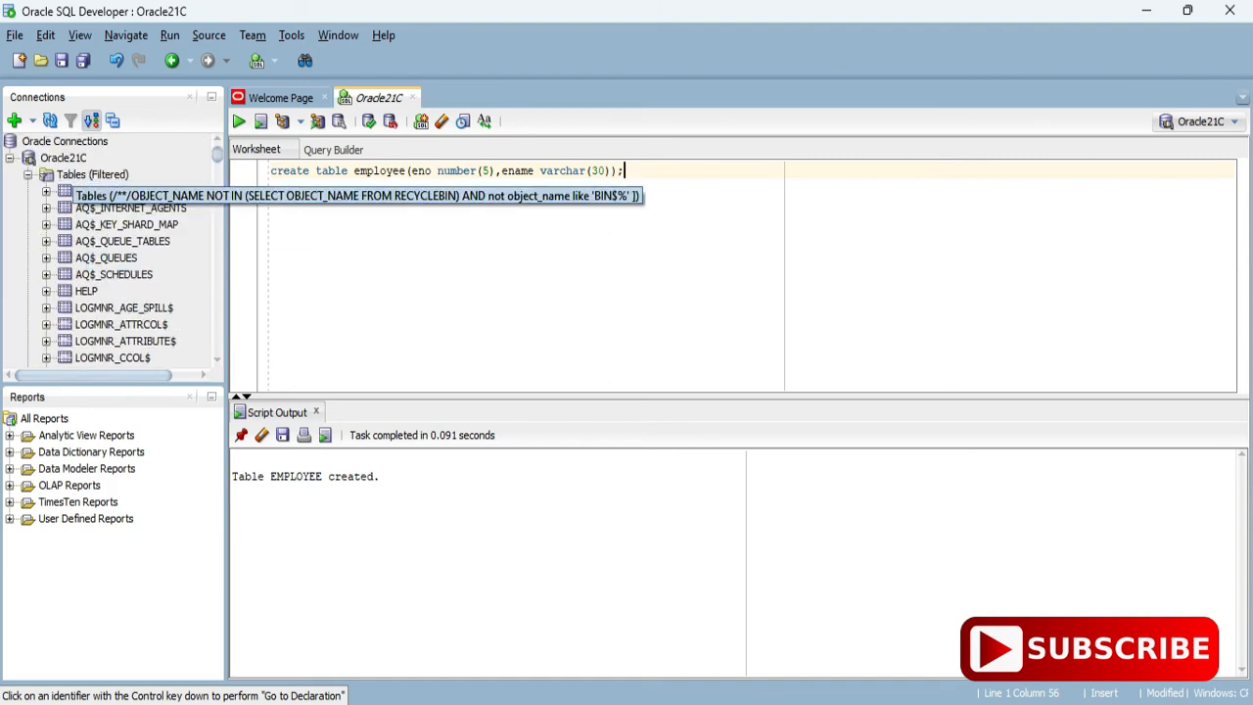
Refresh Tables, open EMPLOYEE to check ENO and ENAME columns, then return to the worksheet.
right_click(93, 174)
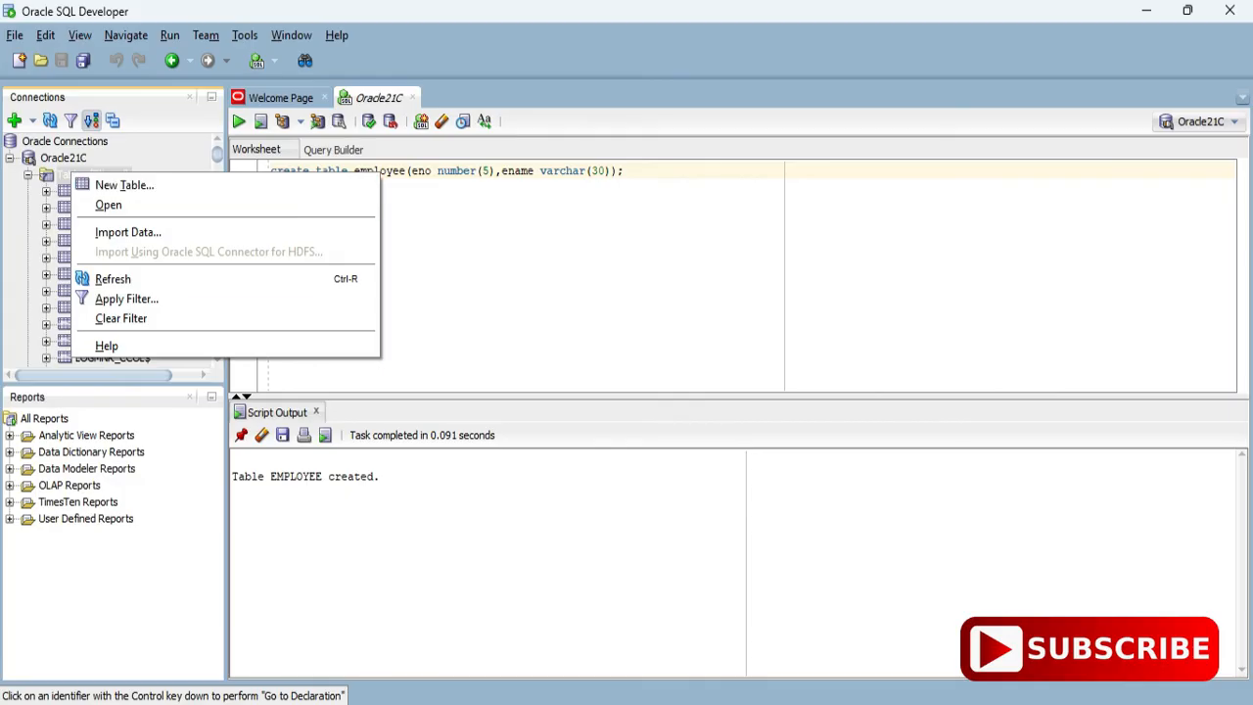
click(113, 279)
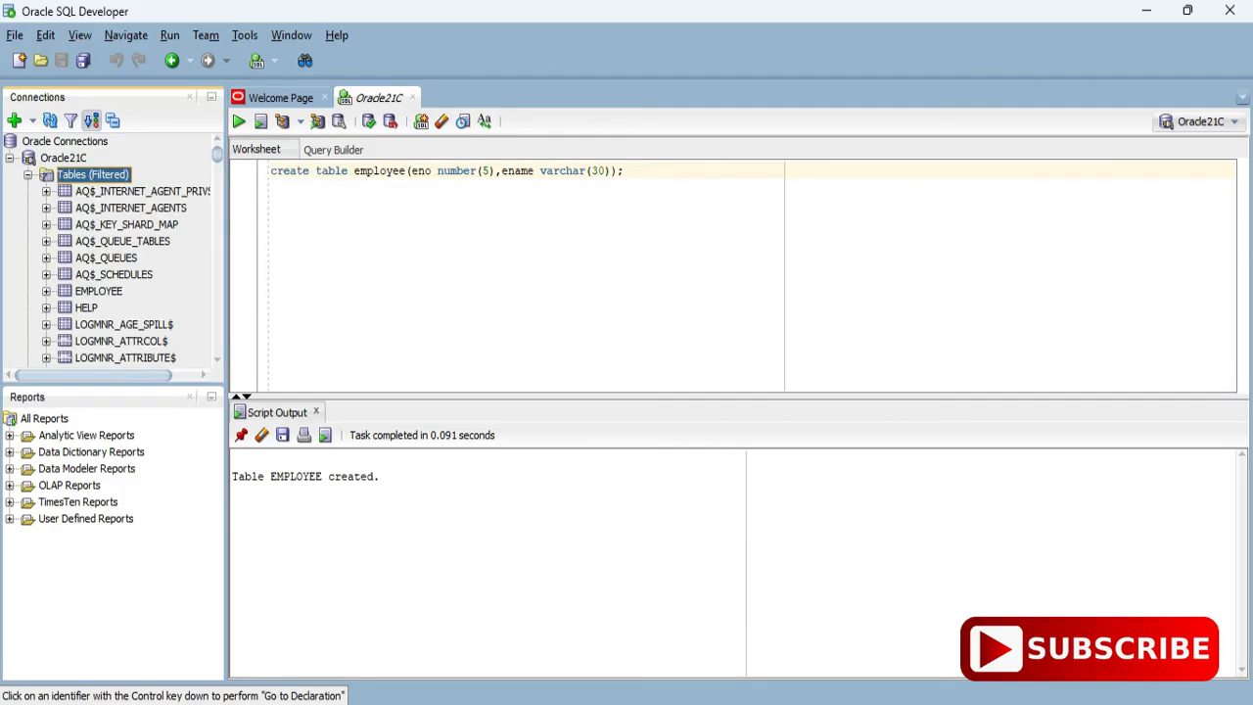
double_click(98, 290)
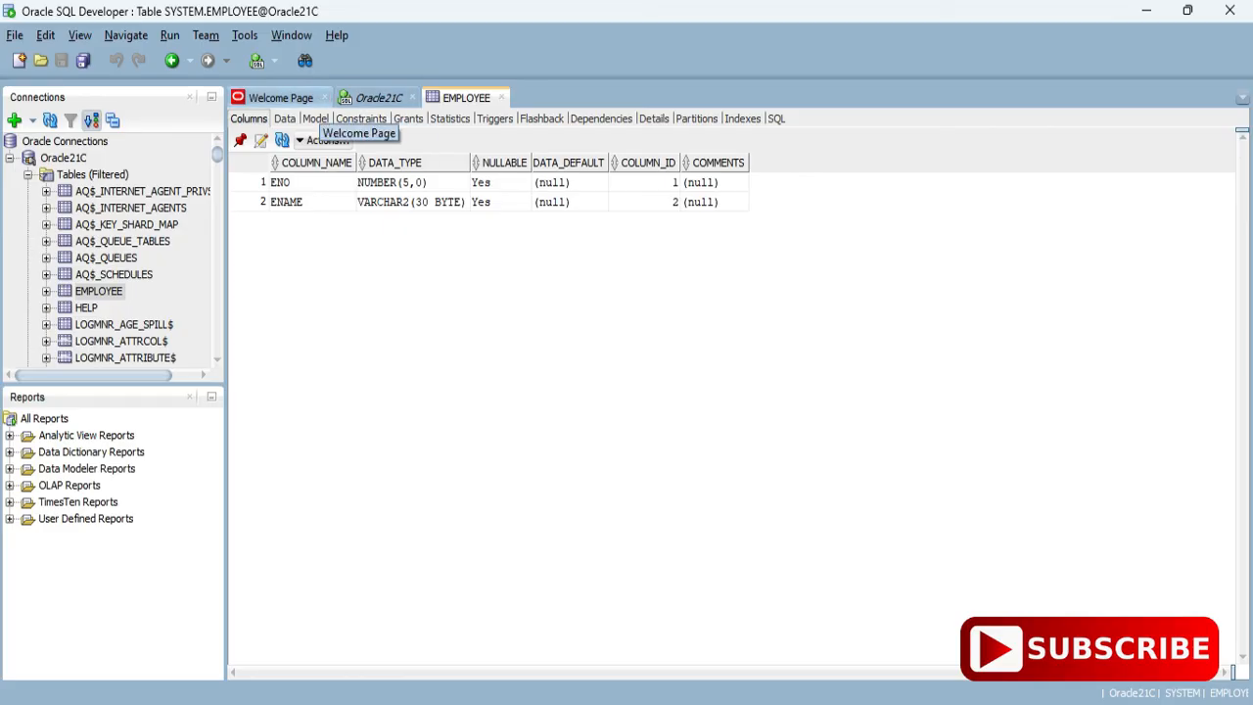
click(360, 117)
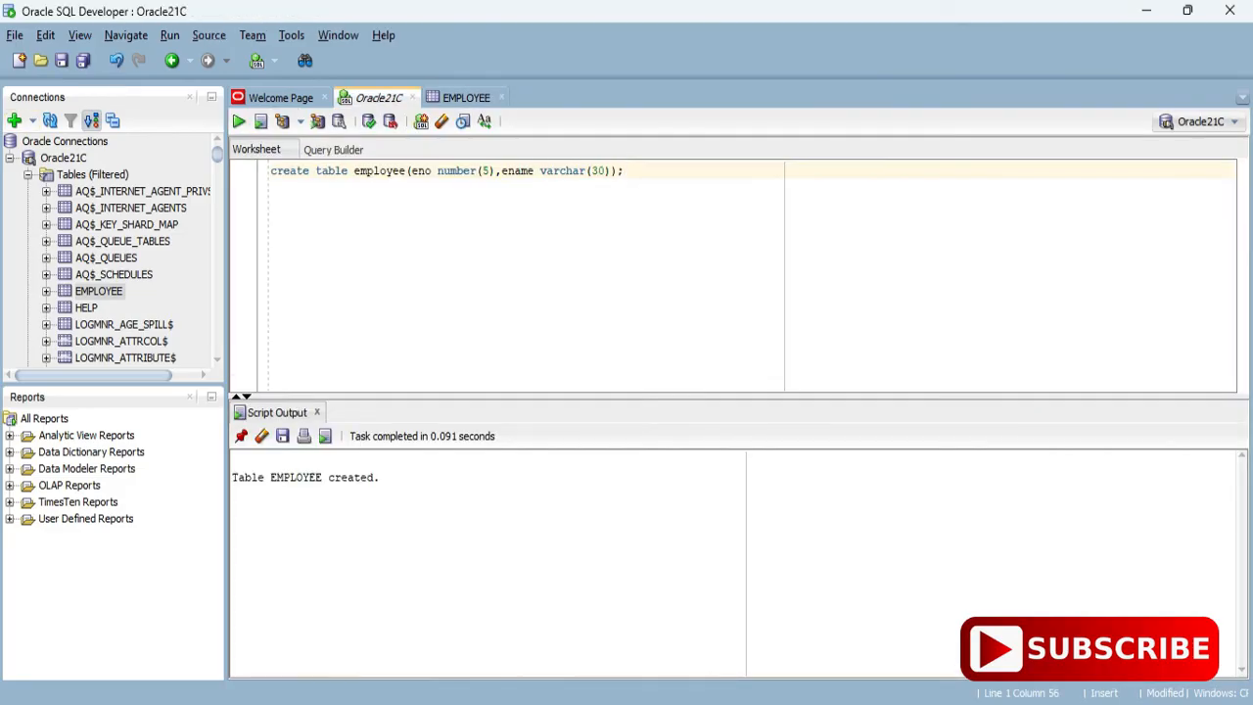
Run 'desc employee' to list columns ENO NUMBER(5) and ENAME VARCHAR2(30).
text(desc employee)
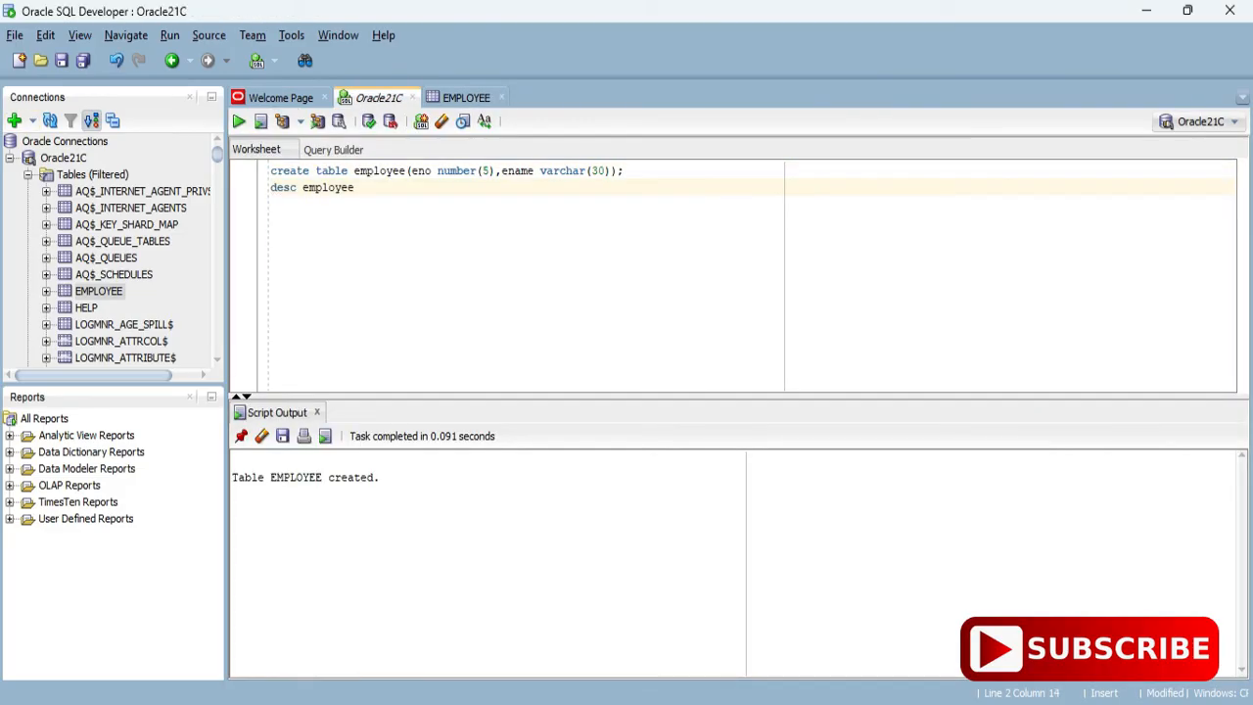
triple_click(313, 187)
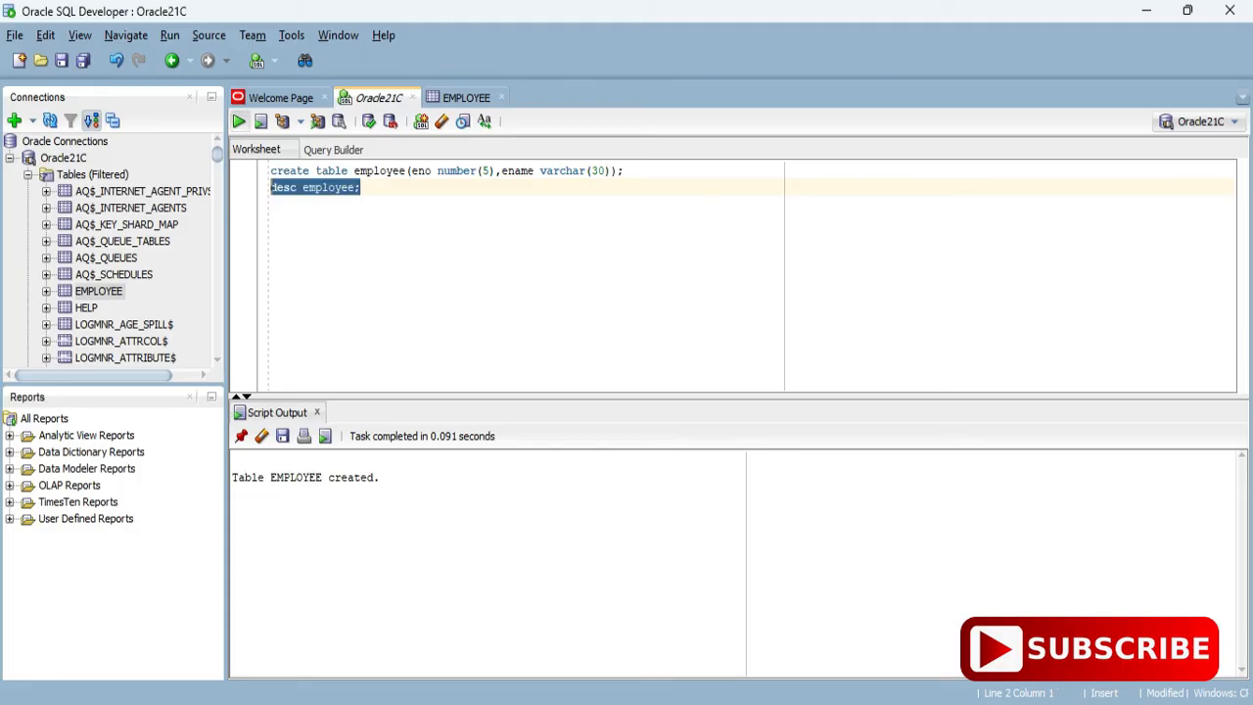
click(261, 121)
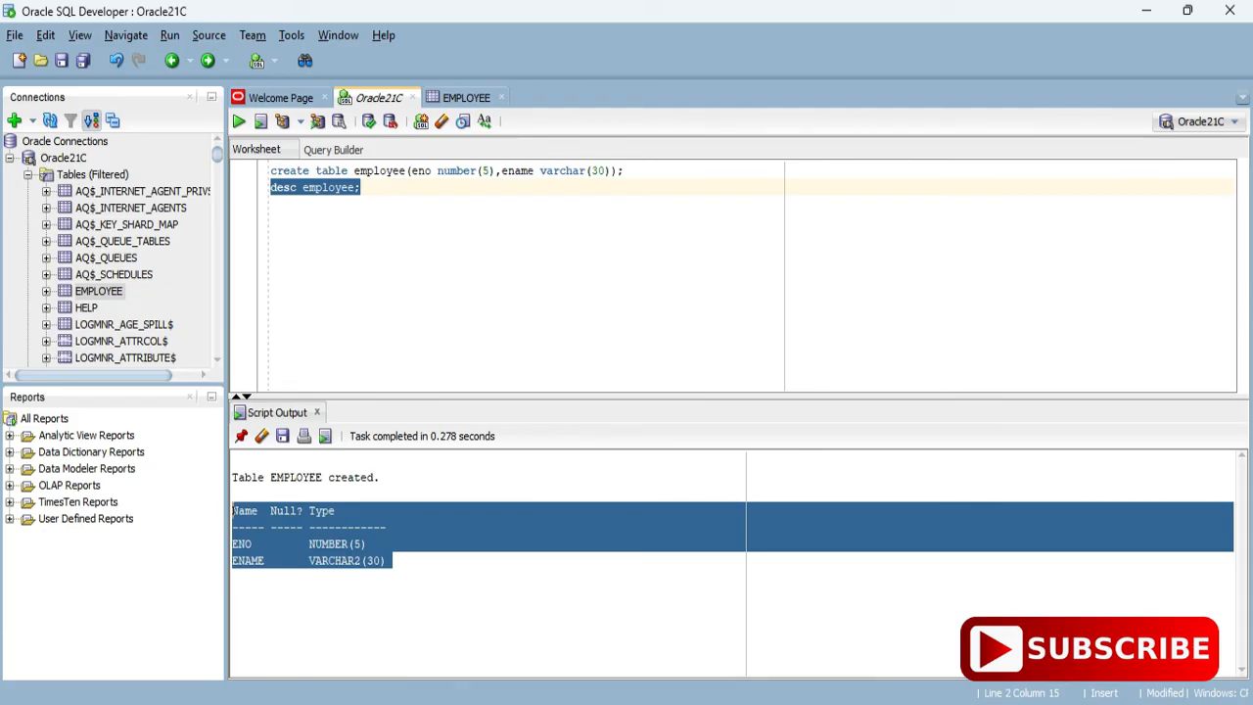
click(440, 187)
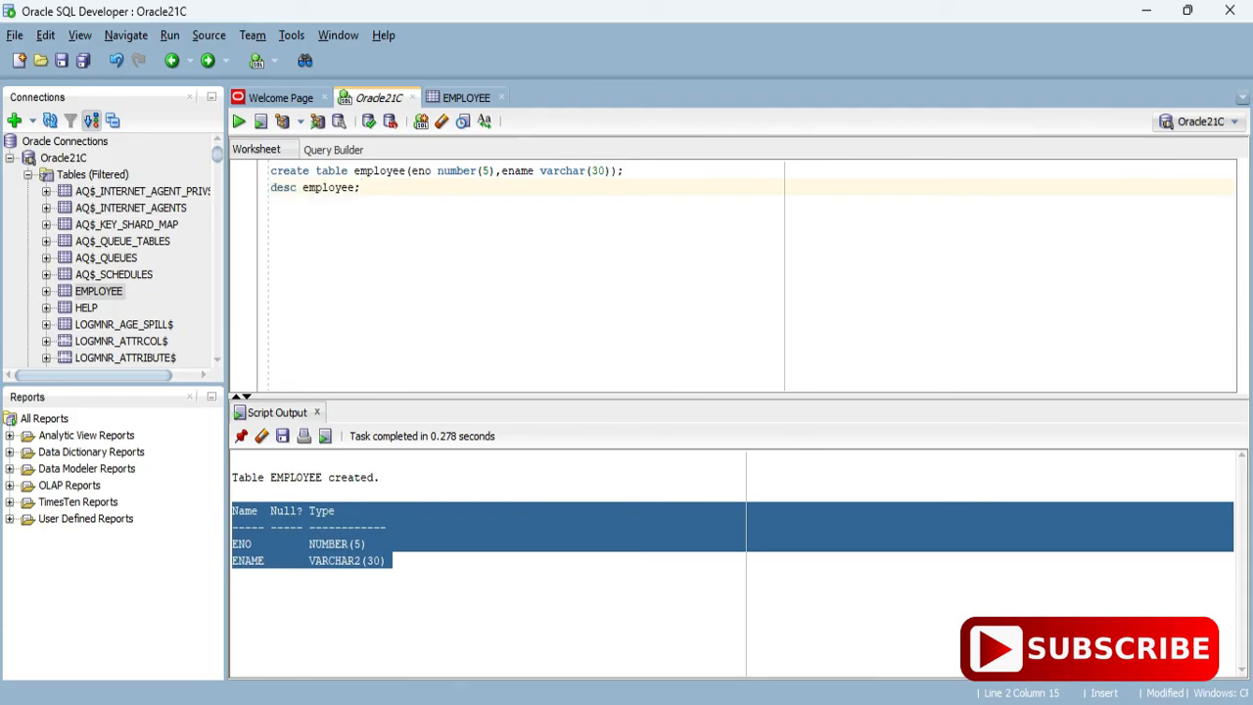